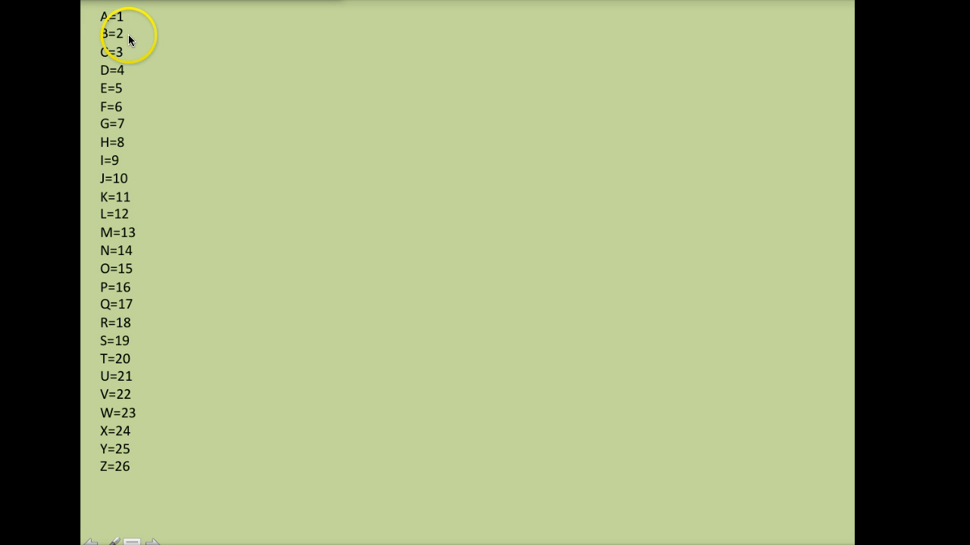
Advance the slideshow to reveal the DECODE THIS MESSAGE heading via the shortcut menu
right_click(284, 234)
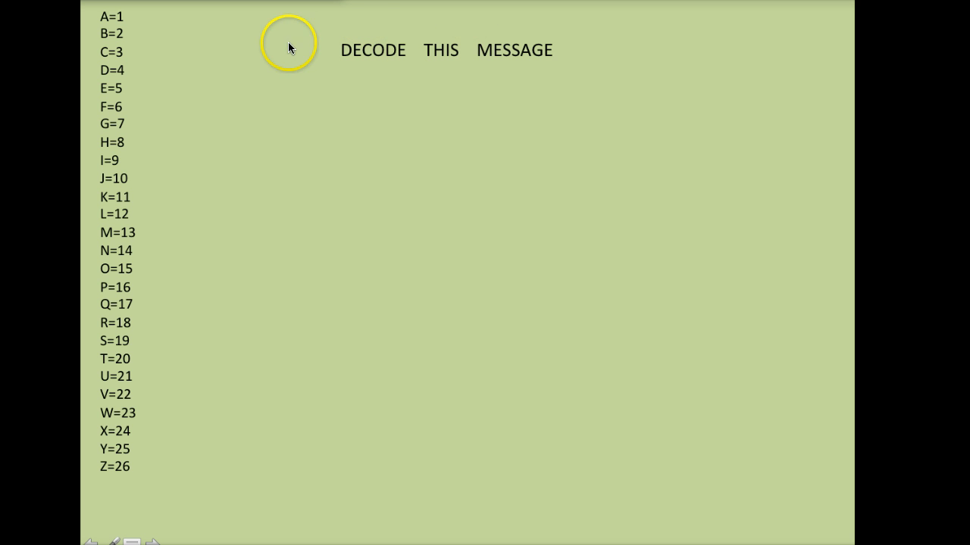
mouse_move(540, 99)
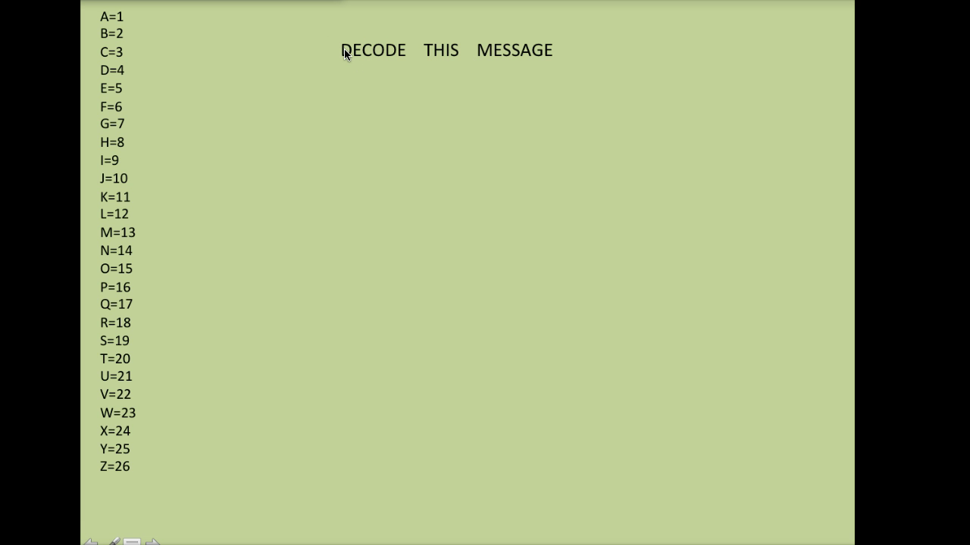
mouse_move(330, 112)
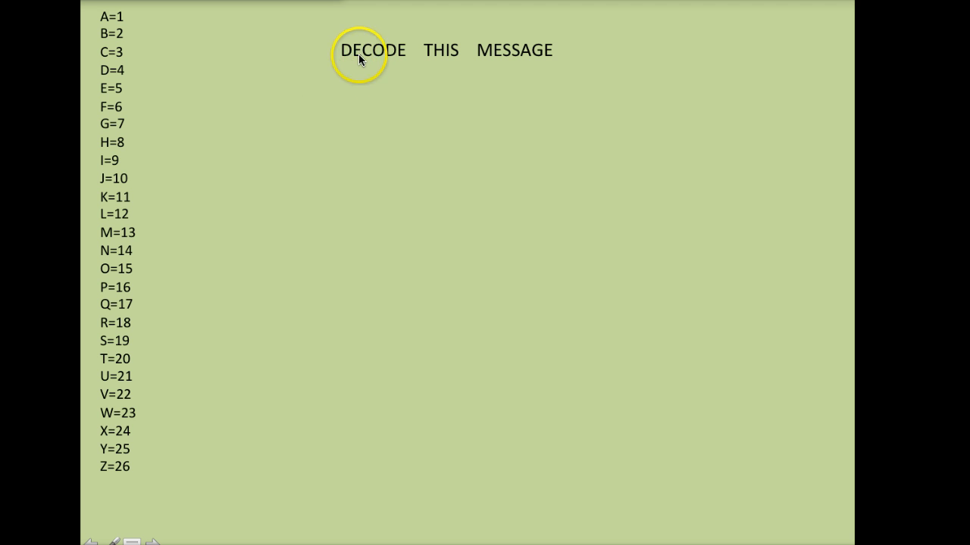
mouse_move(342, 67)
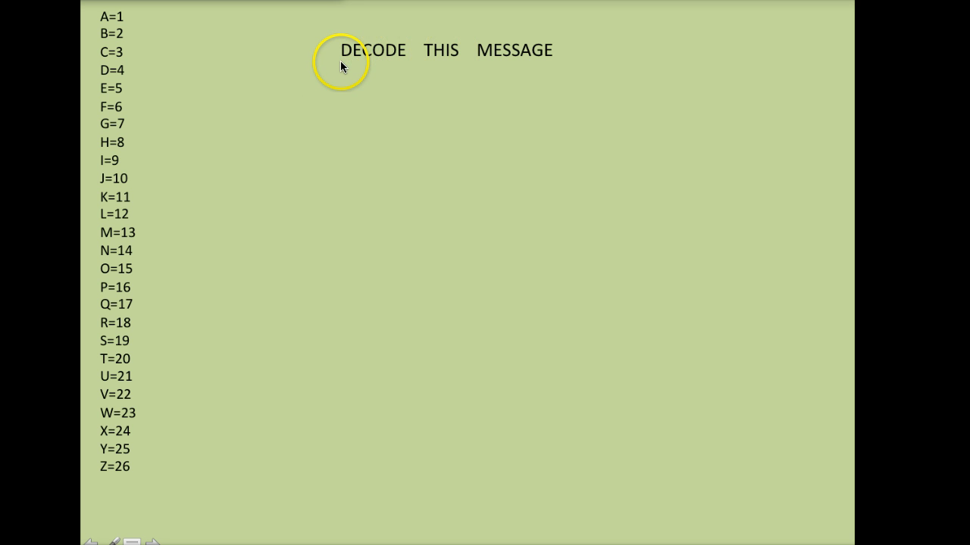
mouse_move(118, 79)
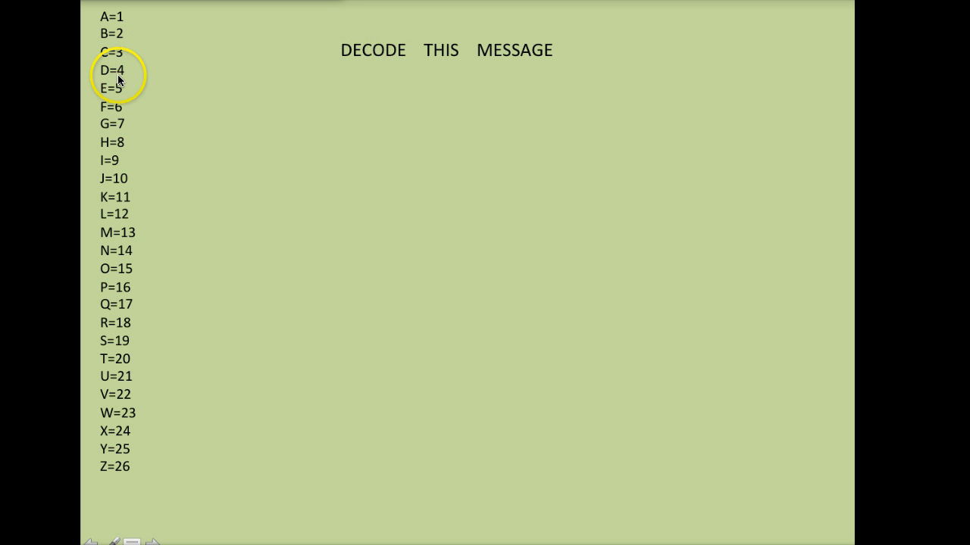
mouse_move(121, 78)
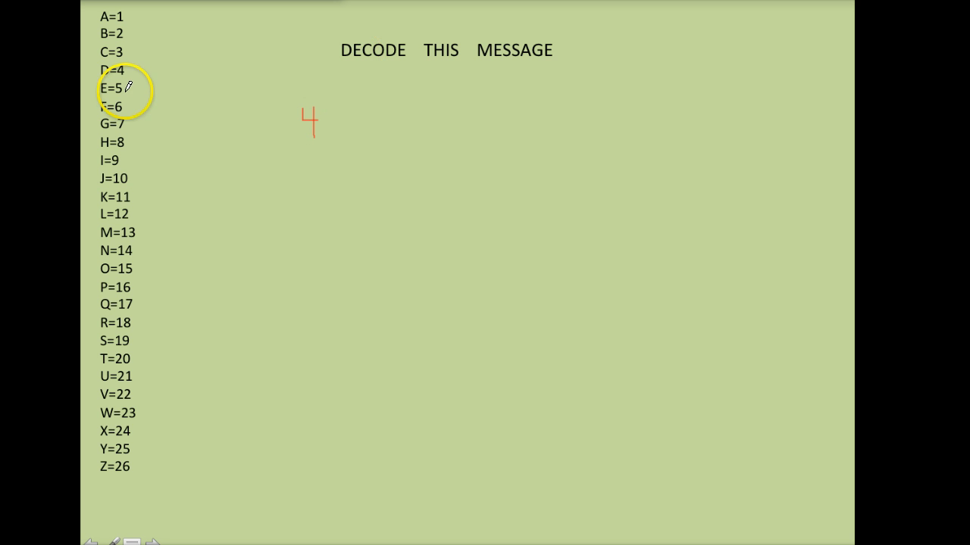
Handwrite the red digits 5 and 15 so the code reads 4 5 3 15 4 5 for DECODE
drag(324, 109, 347, 109)
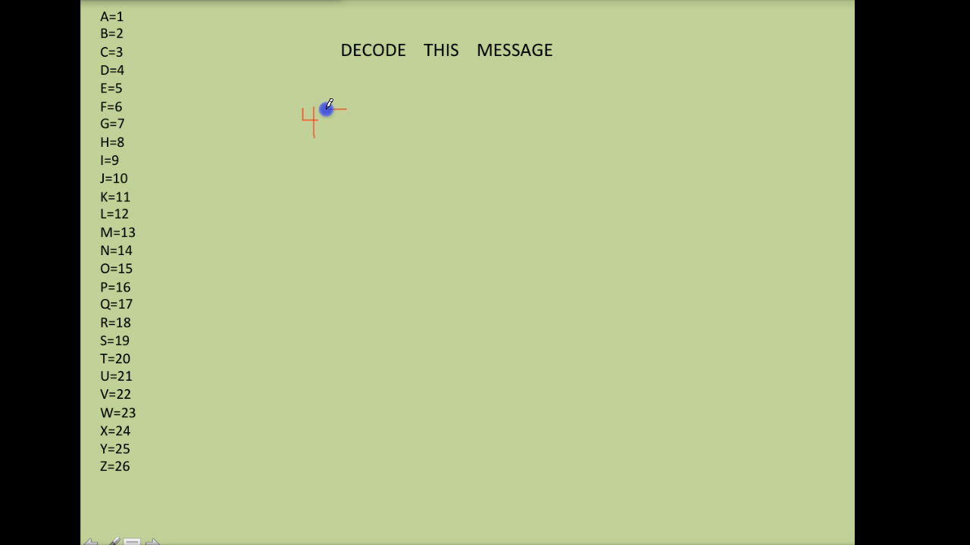
drag(334, 106, 334, 136)
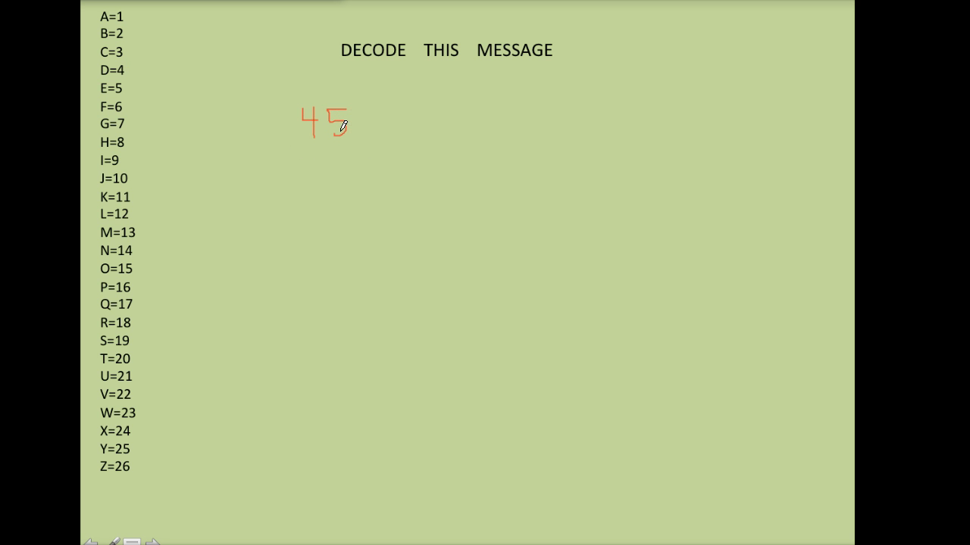
mouse_move(125, 48)
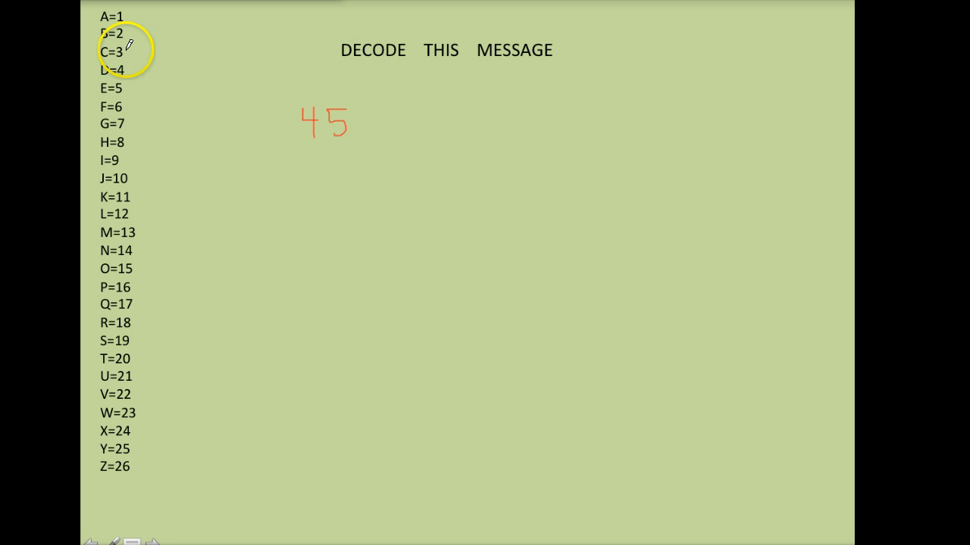
mouse_move(371, 106)
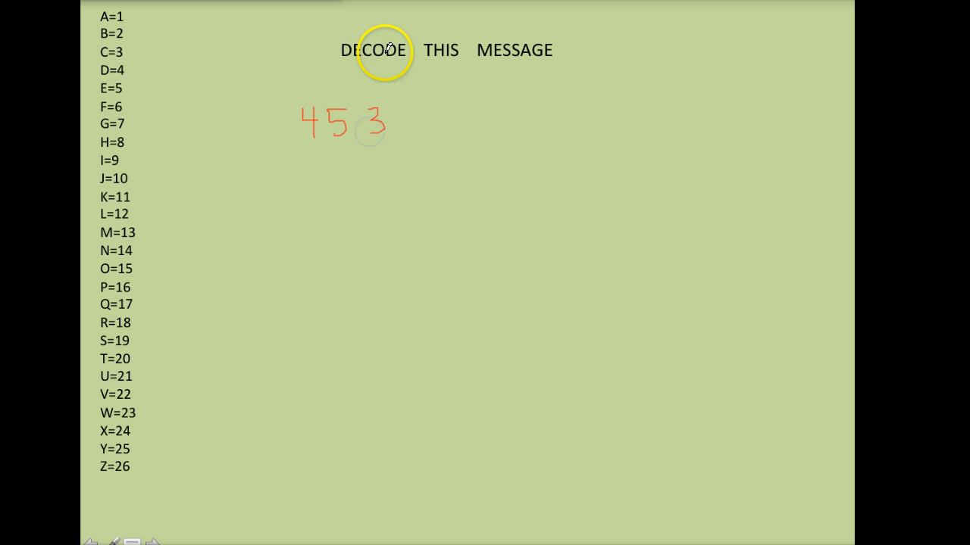
mouse_move(321, 109)
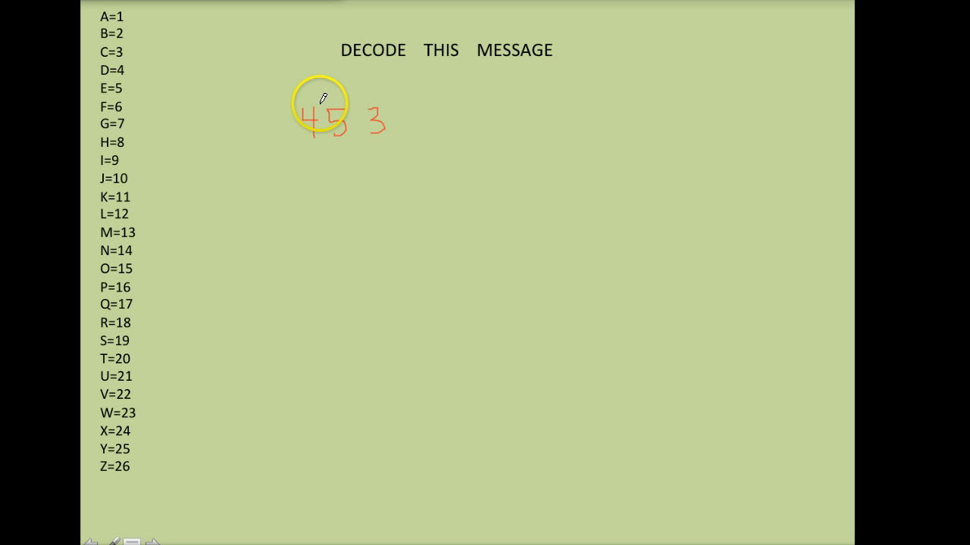
mouse_move(121, 169)
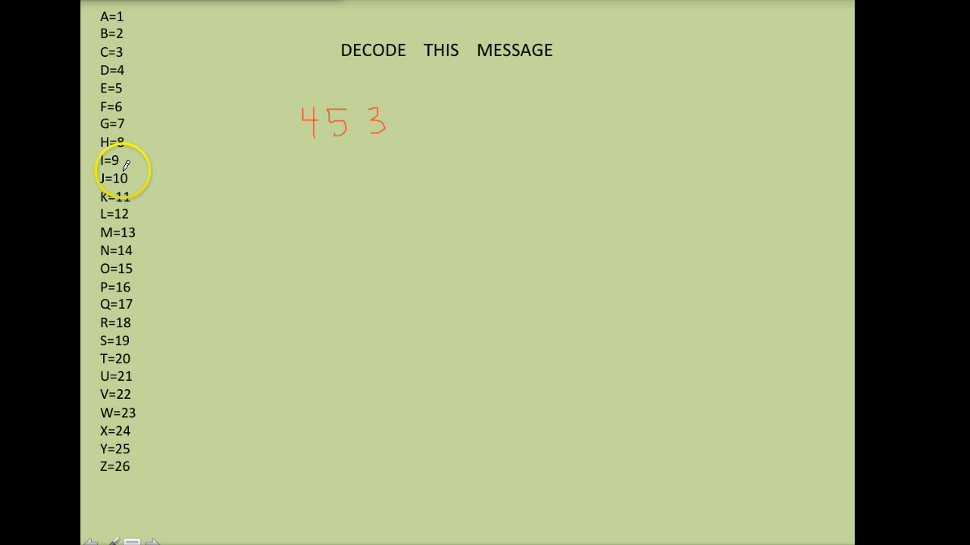
mouse_move(406, 104)
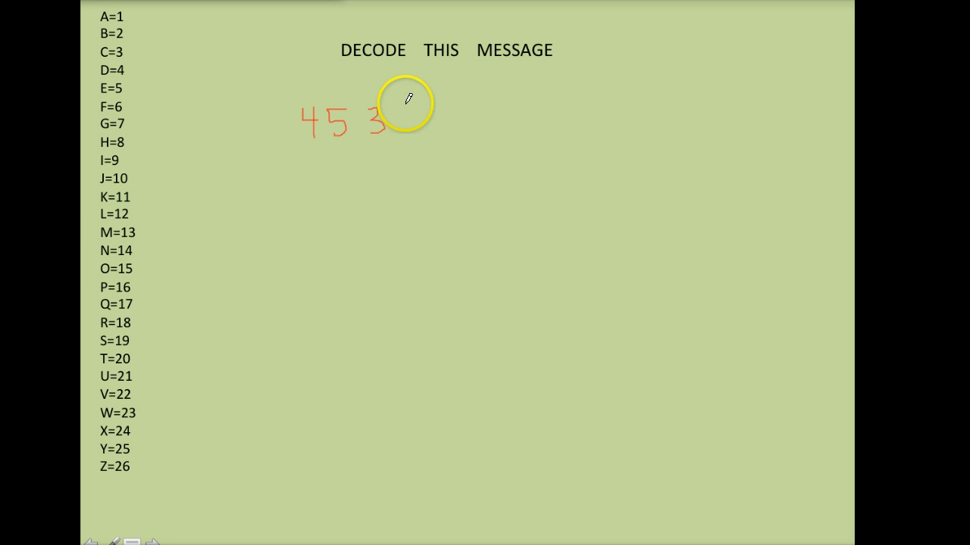
drag(401, 114, 421, 122)
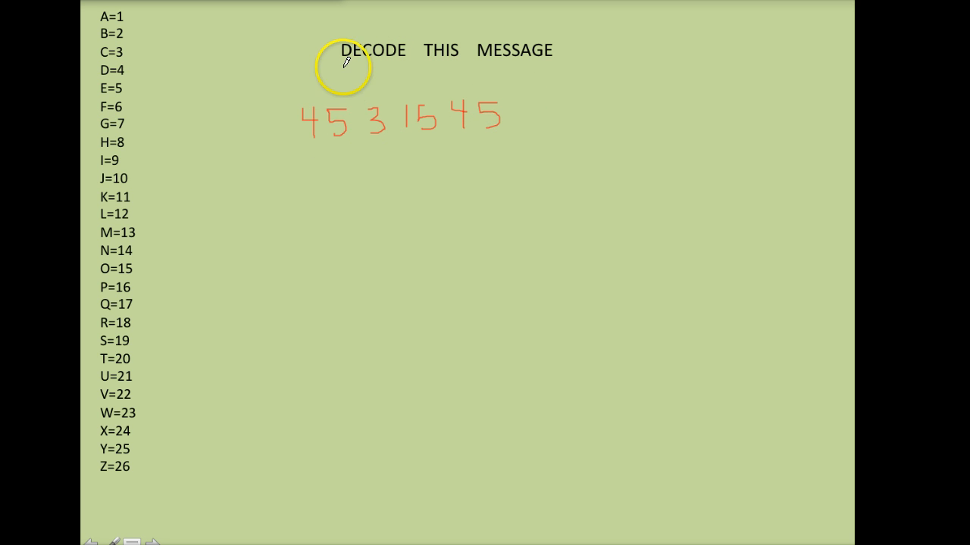
mouse_move(118, 15)
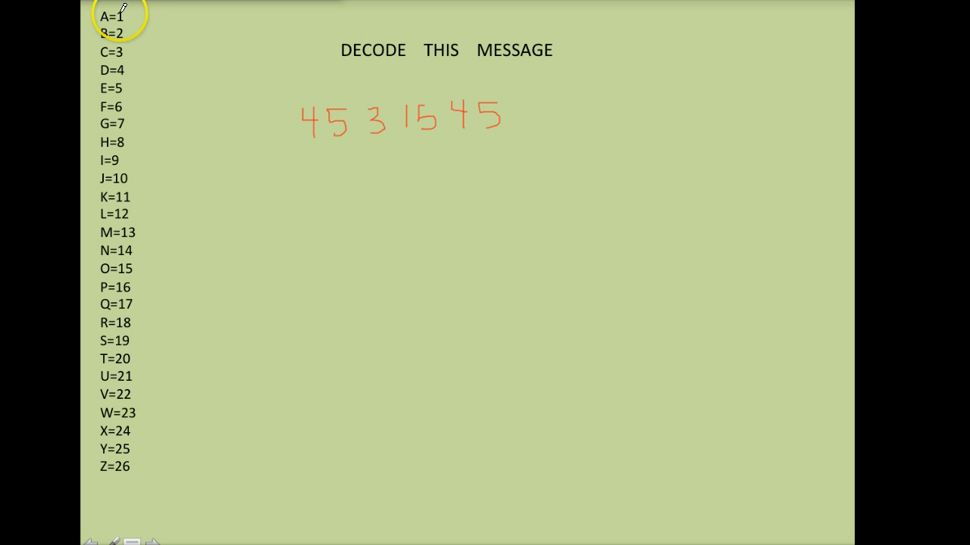
mouse_move(173, 191)
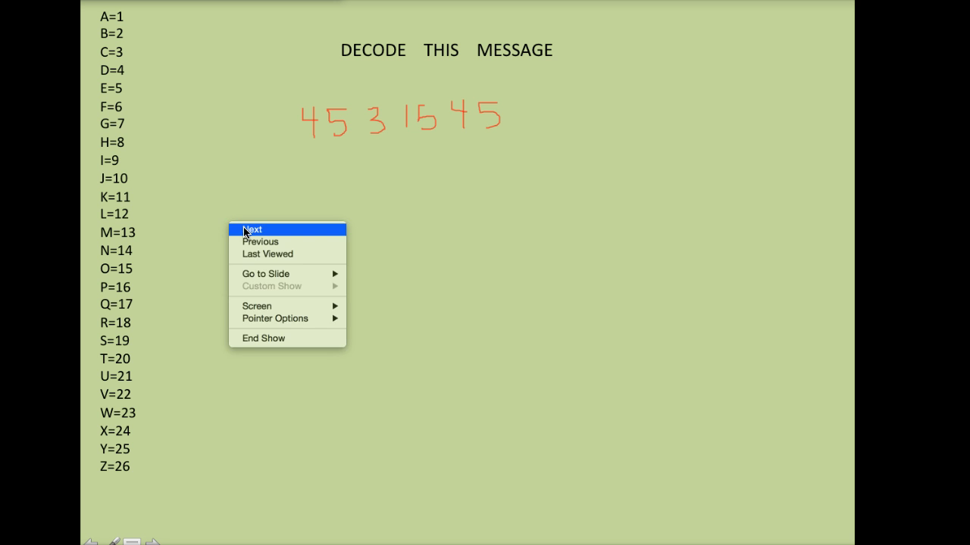
Advance to the typed letters-and-numbers answer and bring up the slideshow shortcut menu
click(253, 229)
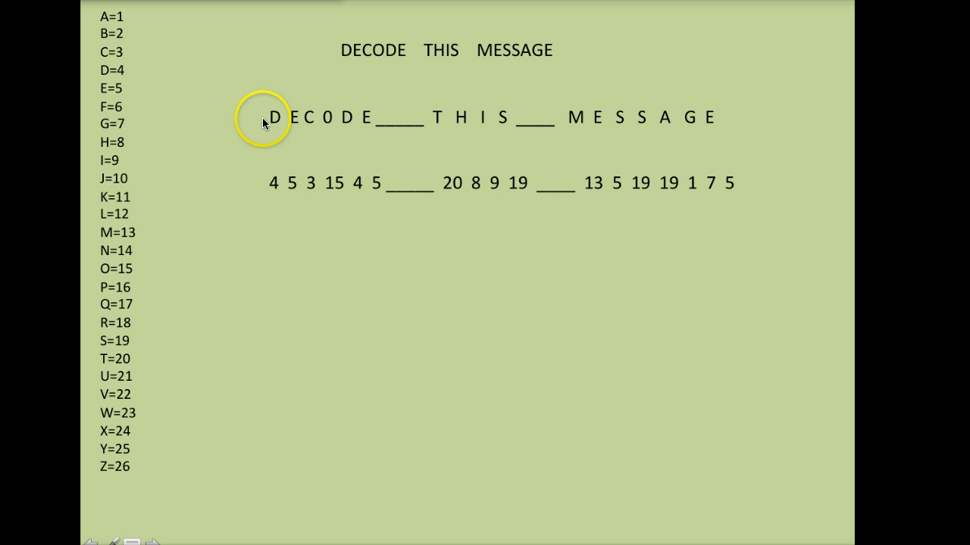
mouse_move(360, 130)
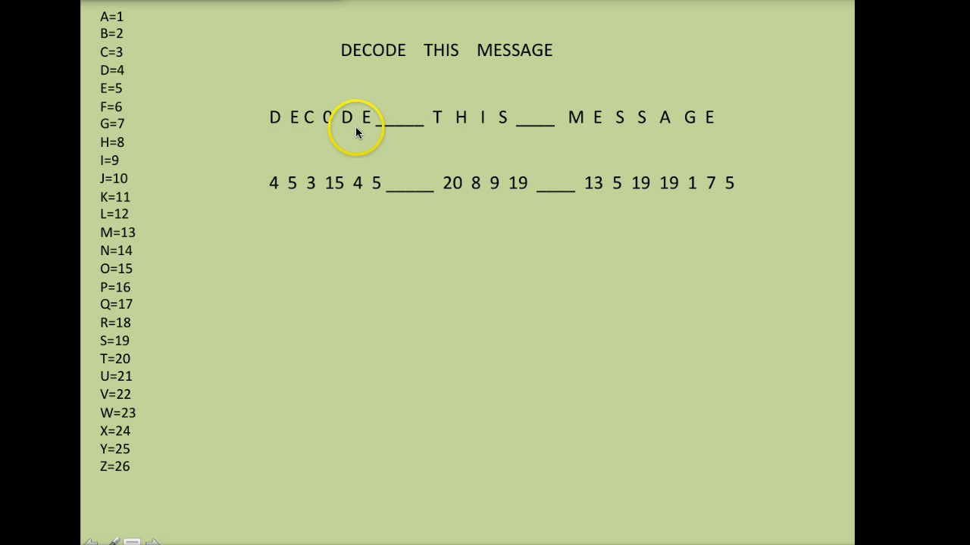
mouse_move(340, 154)
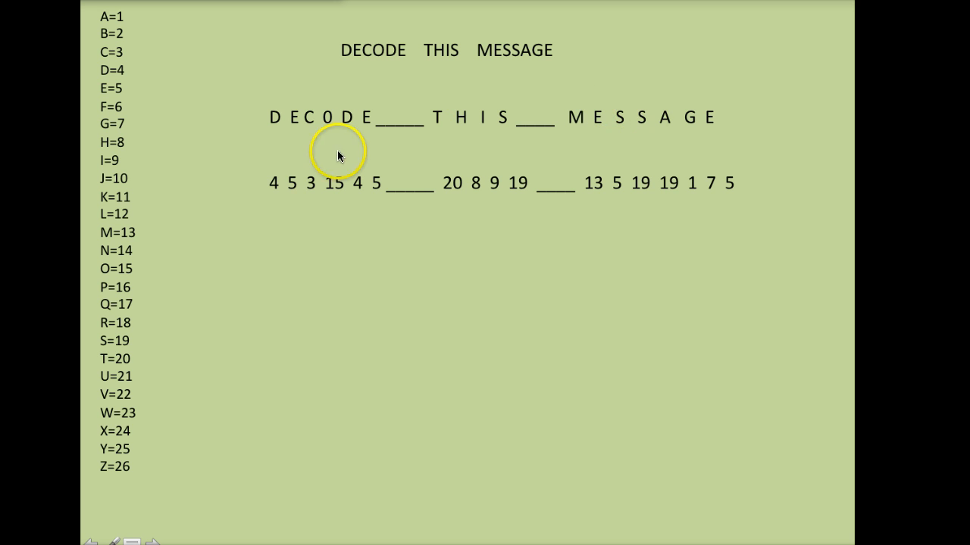
mouse_move(497, 190)
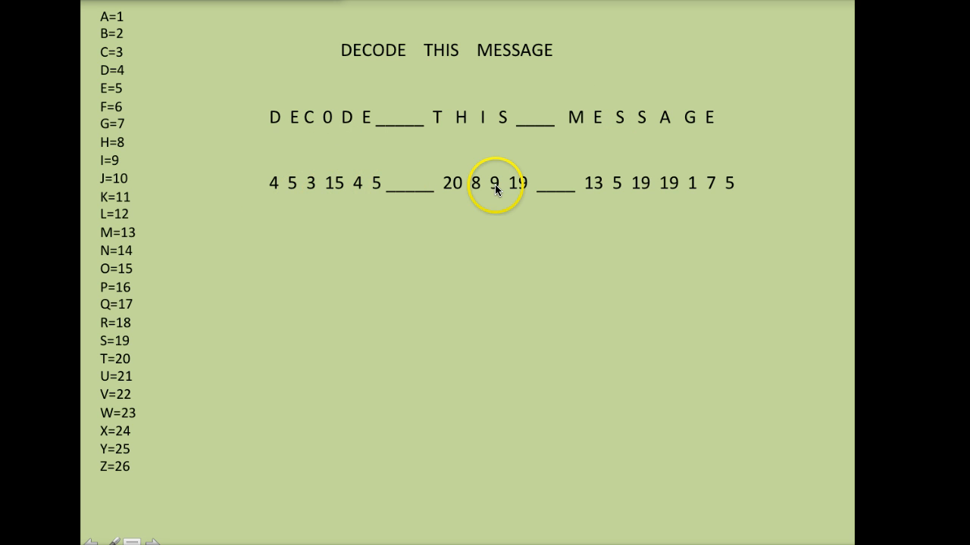
mouse_move(272, 124)
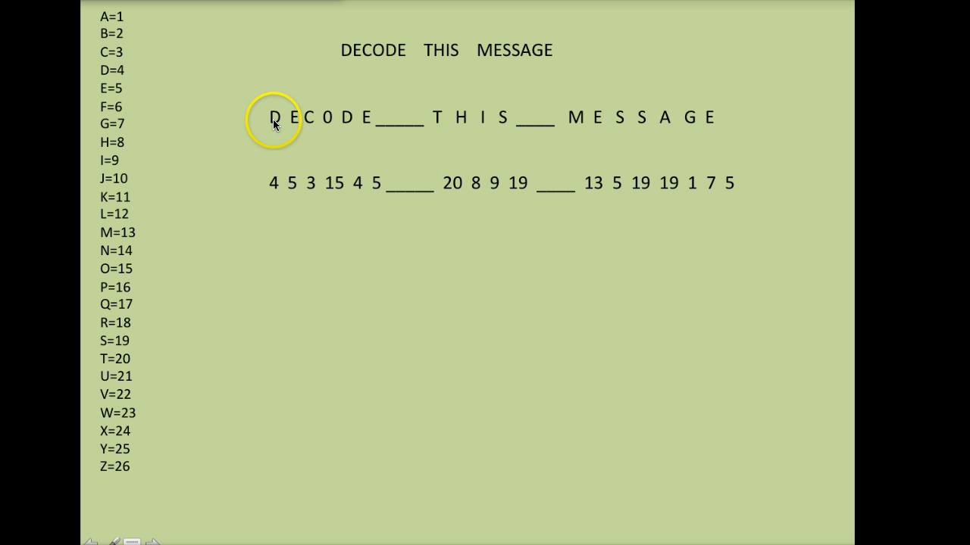
mouse_move(322, 172)
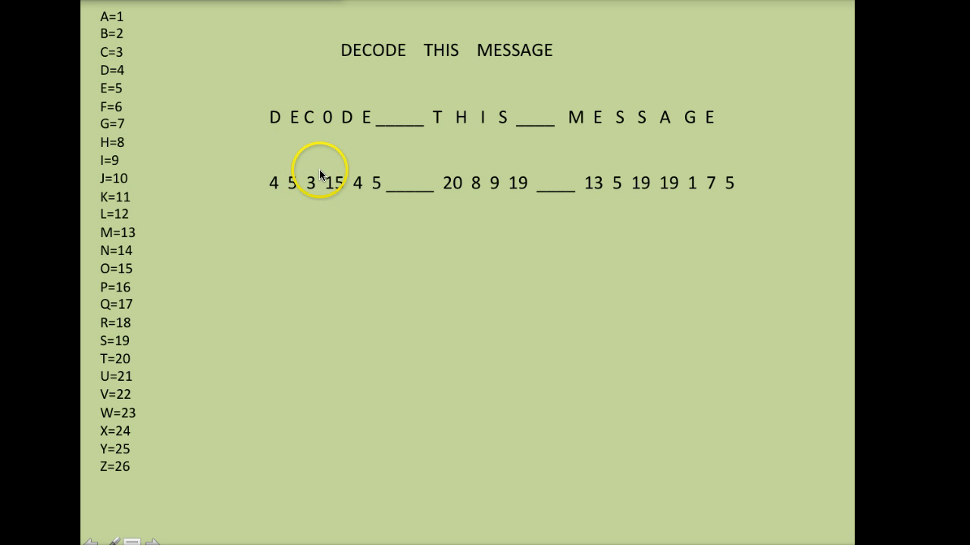
mouse_move(300, 200)
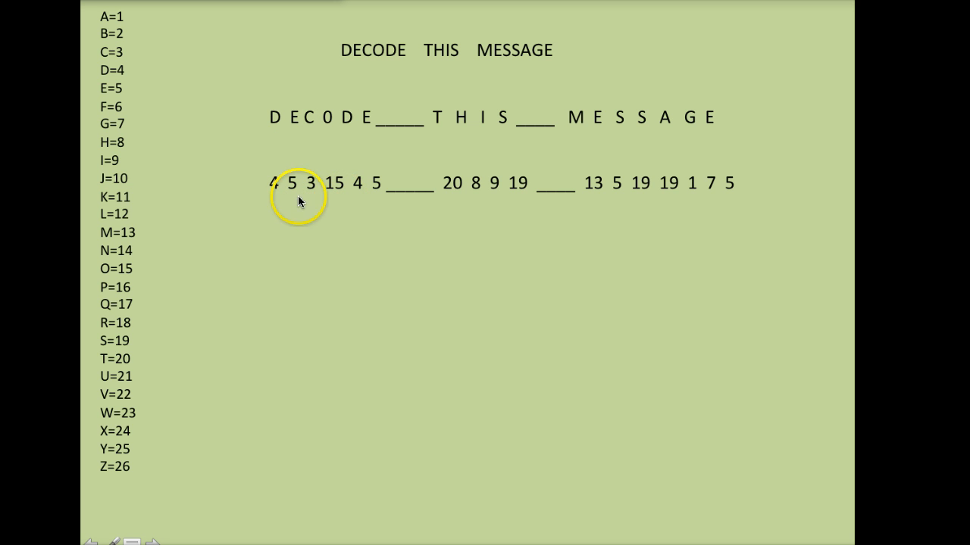
mouse_move(325, 190)
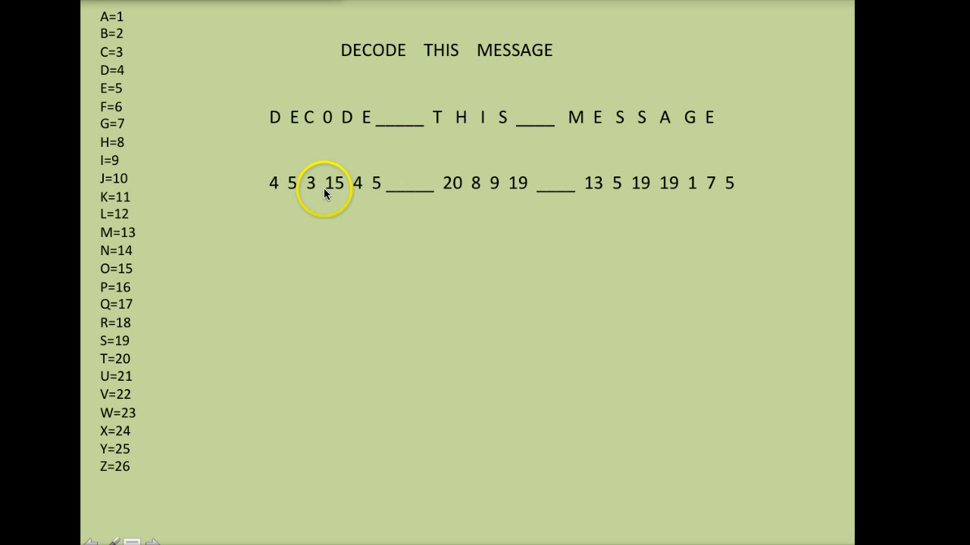
mouse_move(406, 206)
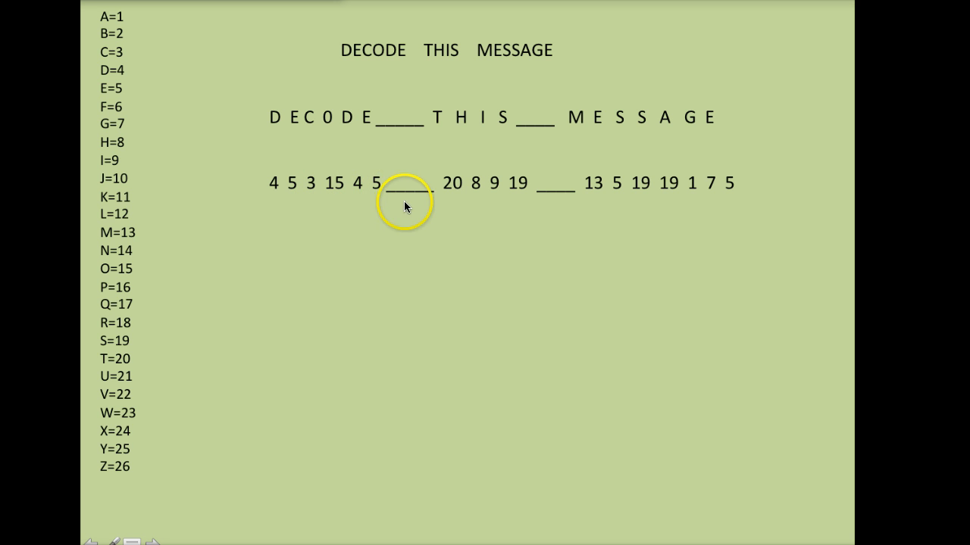
mouse_move(438, 198)
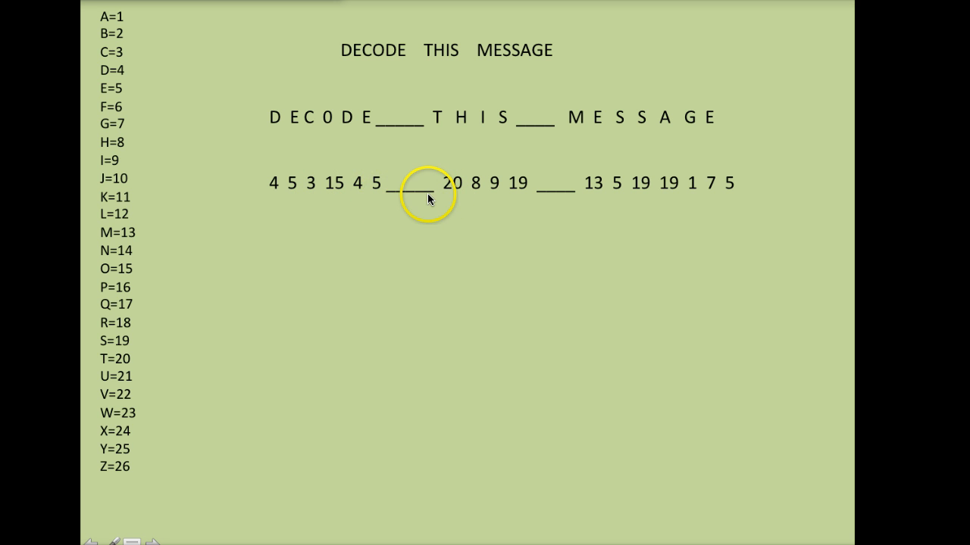
mouse_move(397, 191)
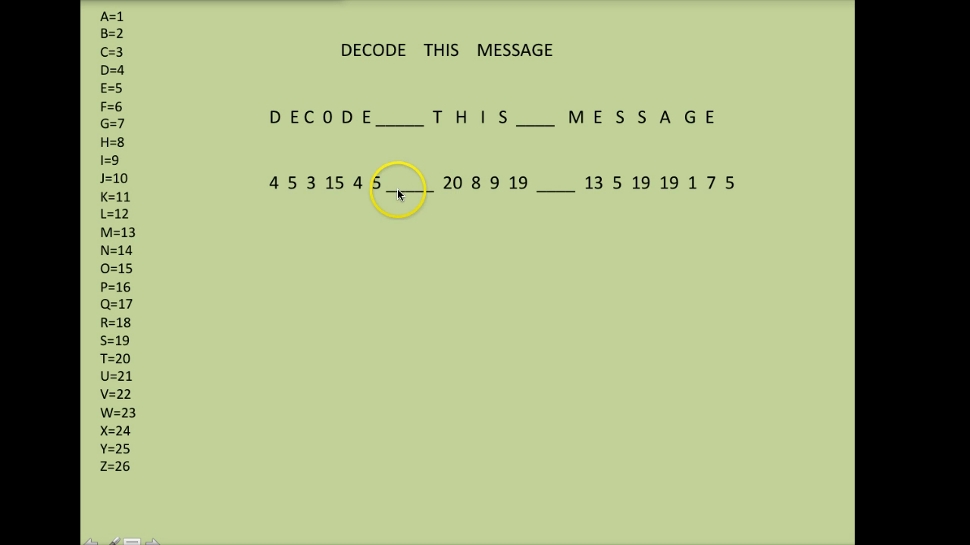
mouse_move(553, 190)
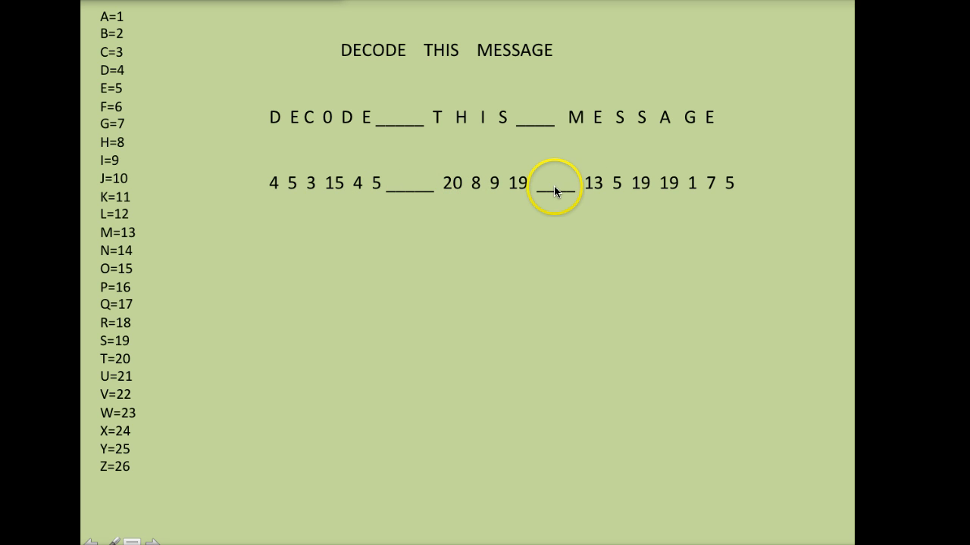
mouse_move(742, 181)
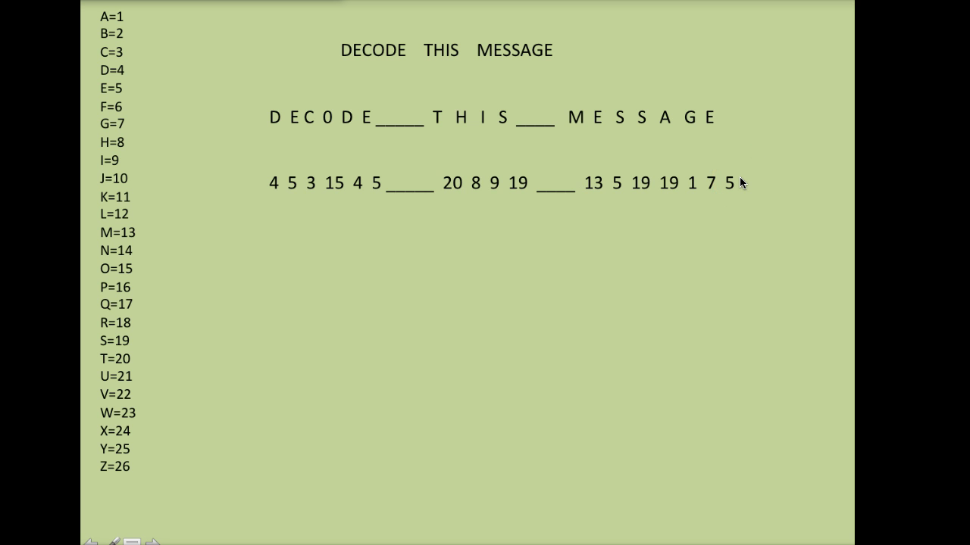
mouse_move(538, 150)
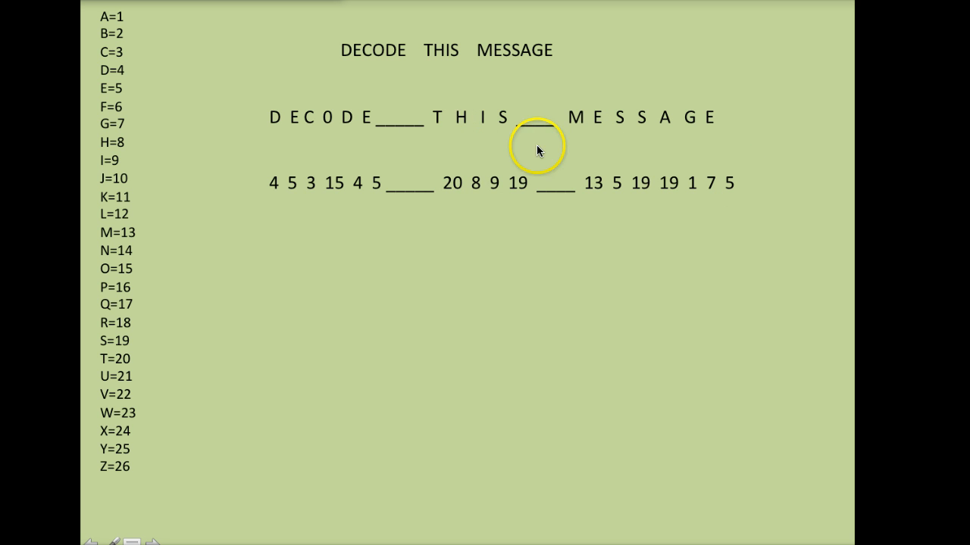
mouse_move(106, 348)
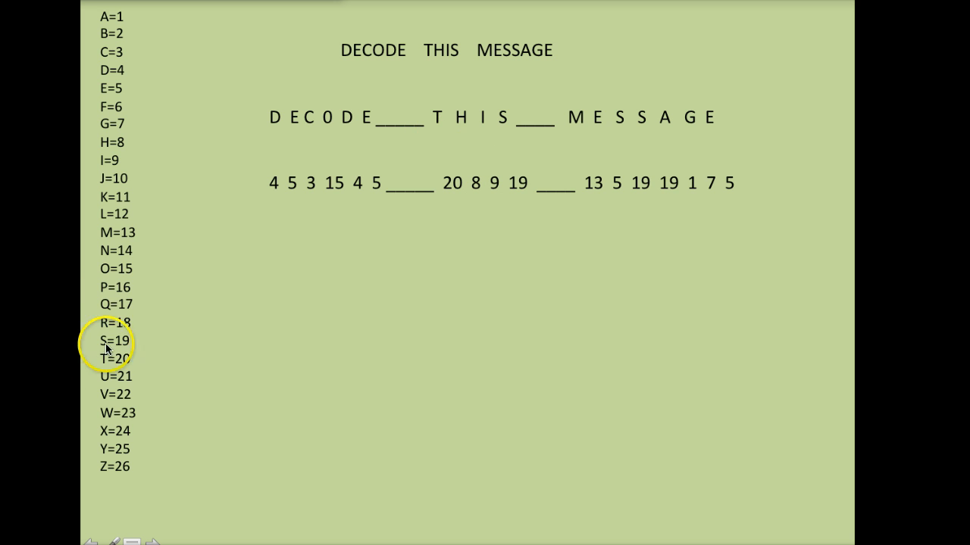
mouse_move(730, 121)
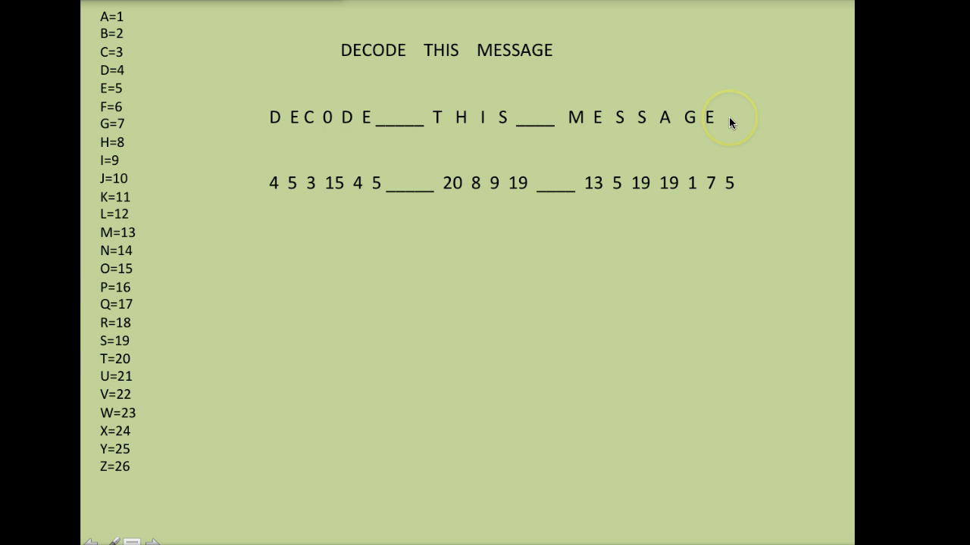
mouse_move(730, 121)
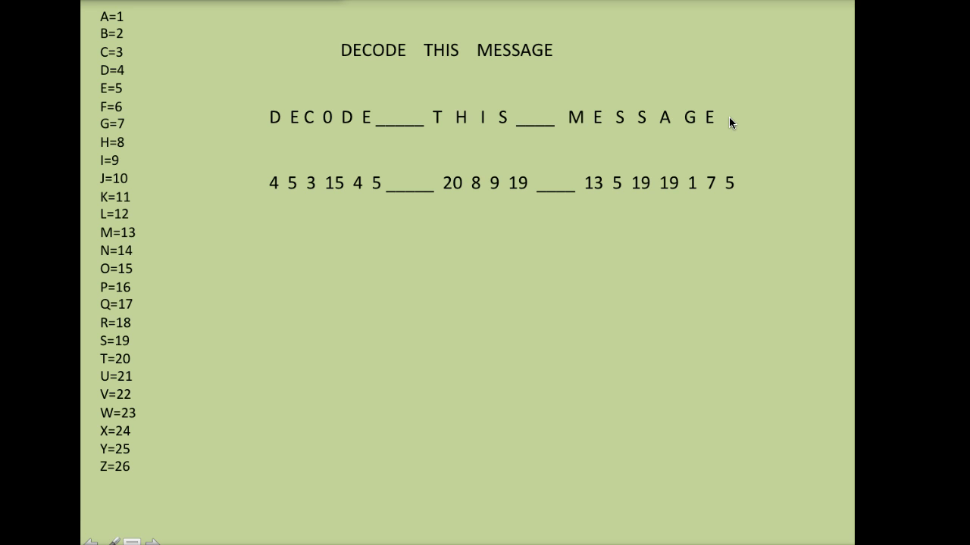
mouse_move(288, 306)
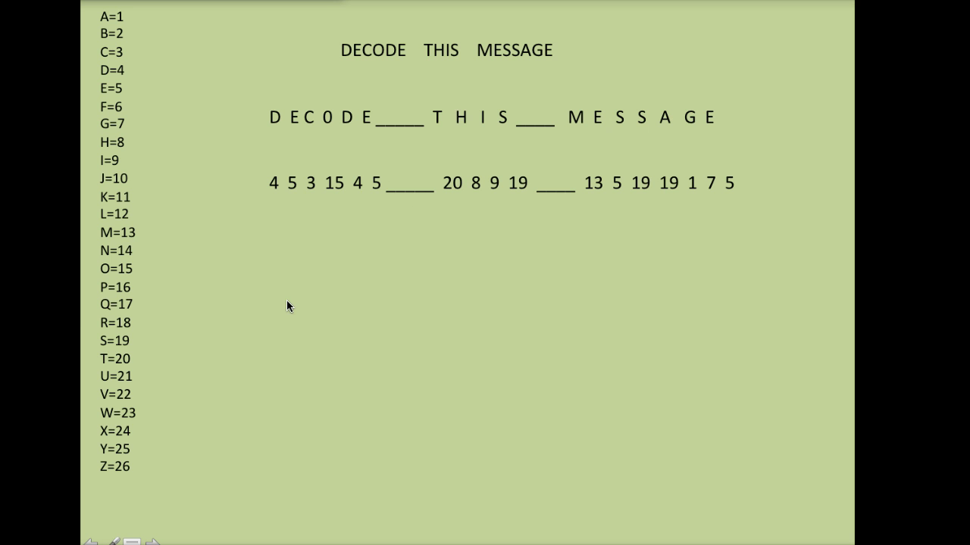
right_click(288, 306)
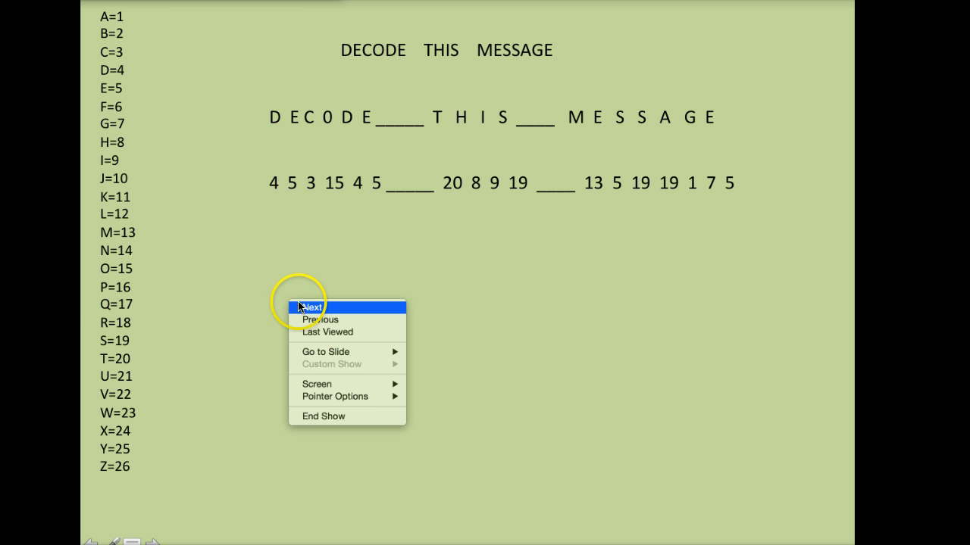
click(312, 306)
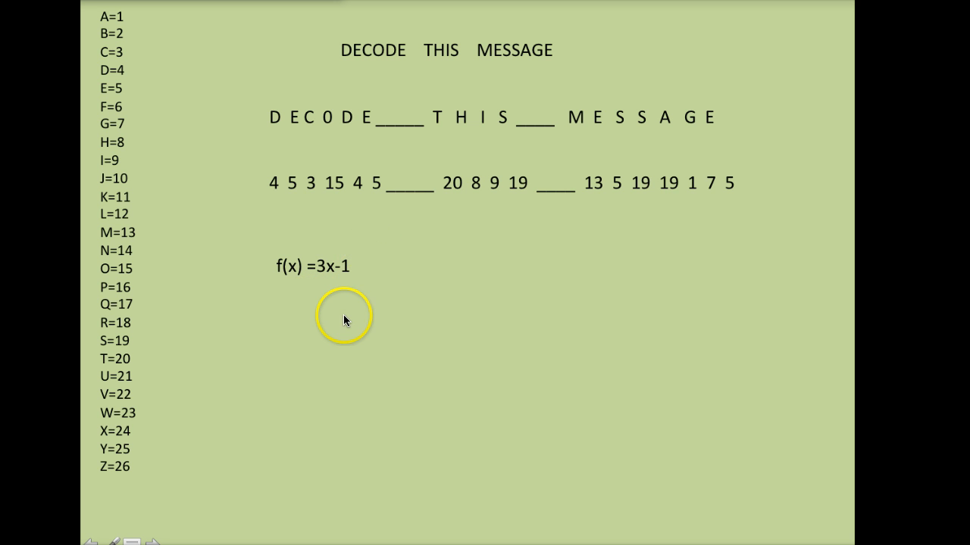
mouse_move(275, 258)
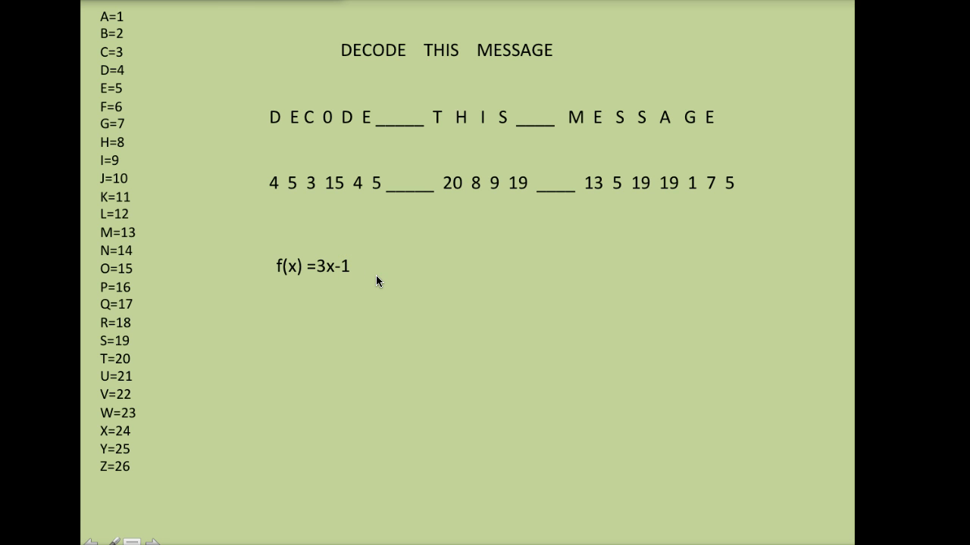
click(318, 269)
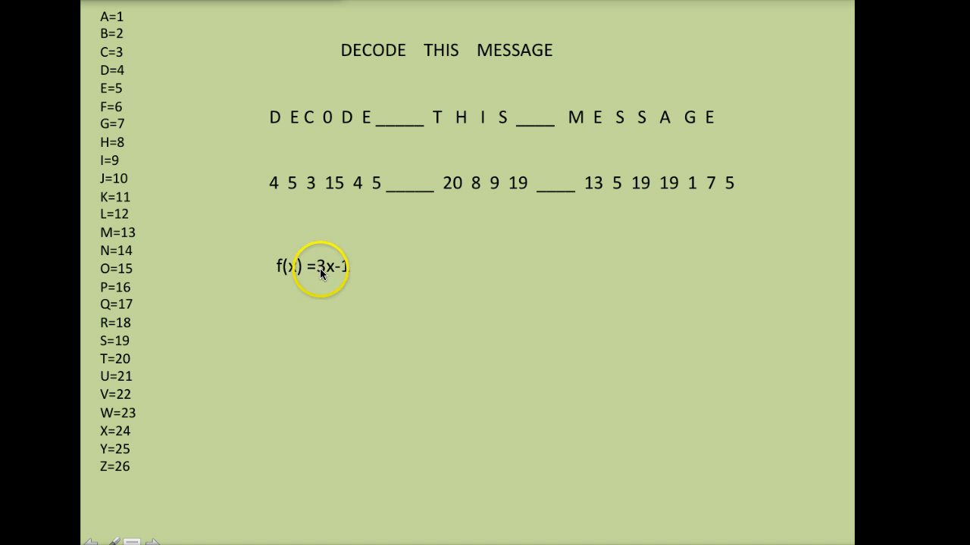
mouse_move(348, 267)
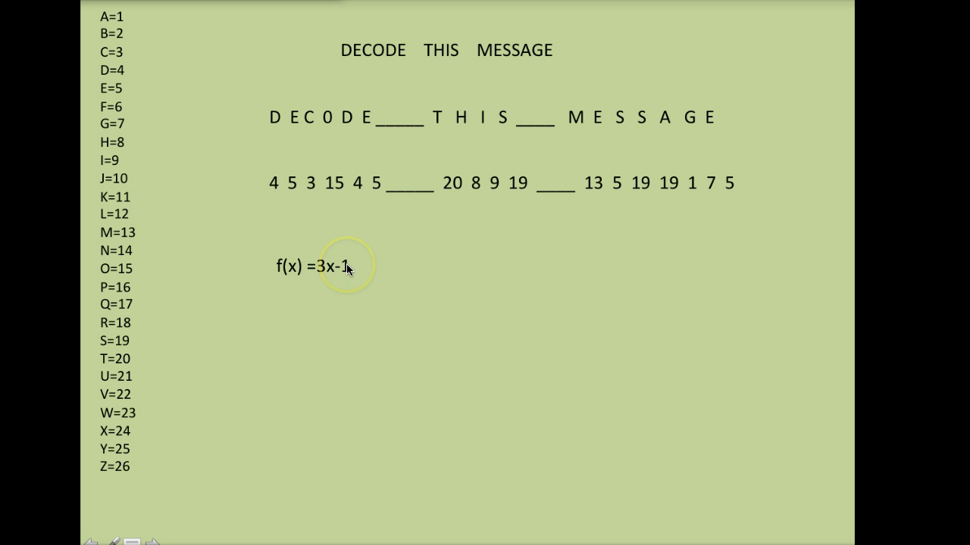
mouse_move(347, 265)
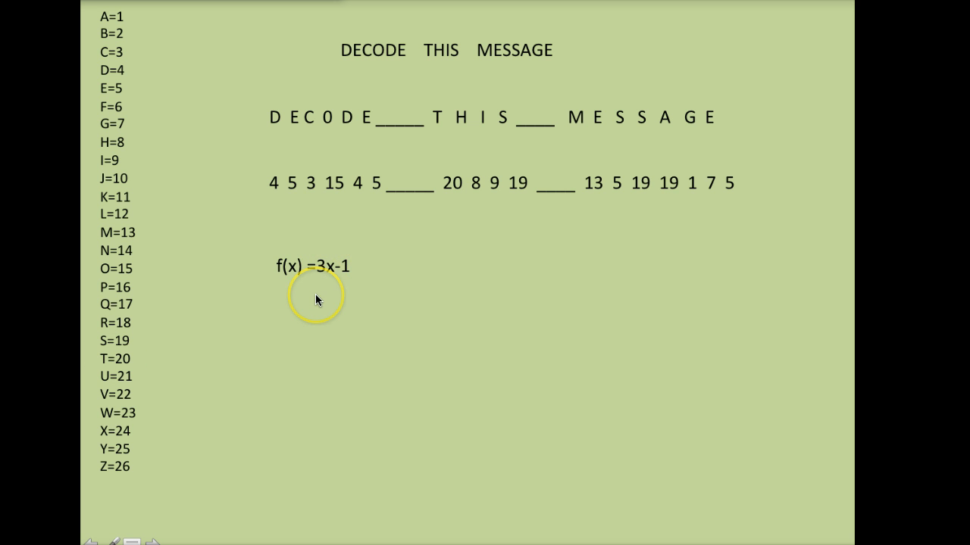
mouse_move(358, 332)
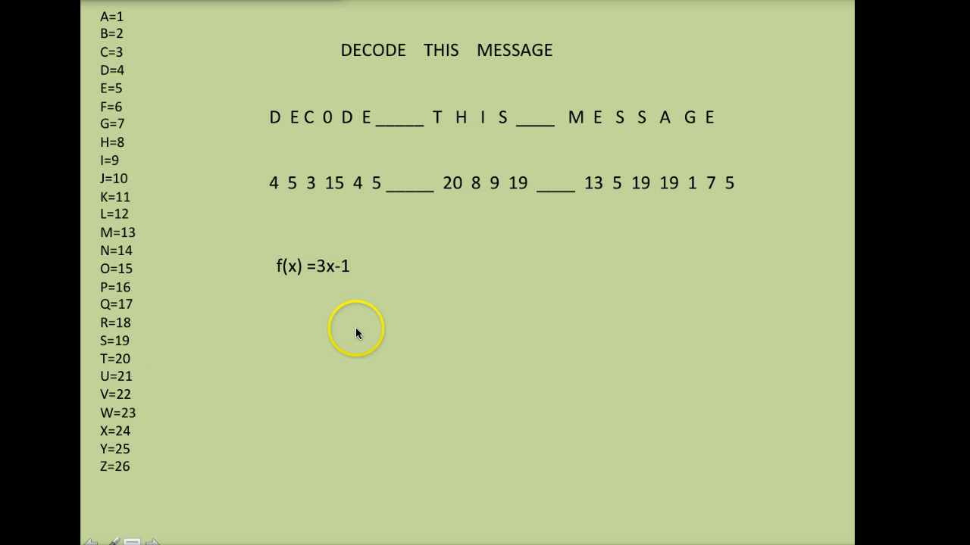
mouse_move(357, 333)
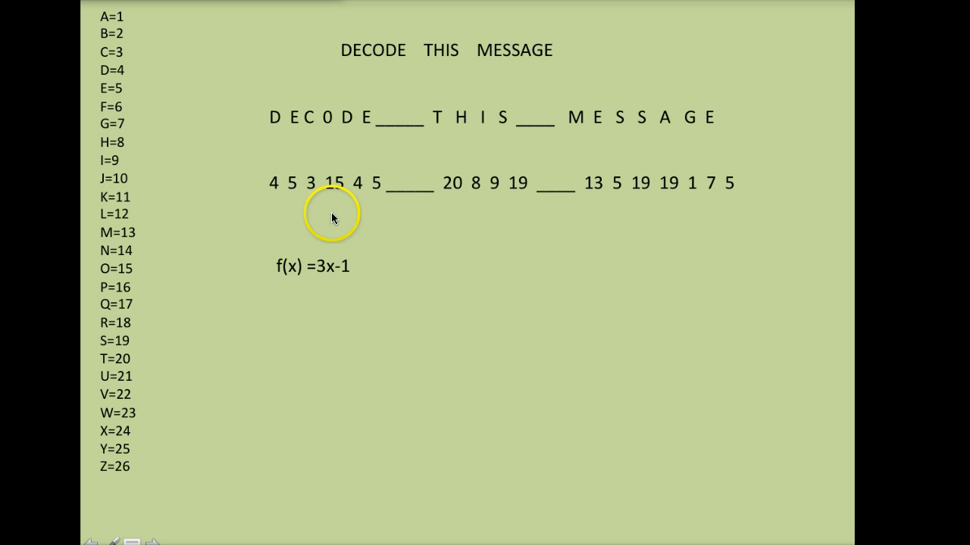
mouse_move(372, 276)
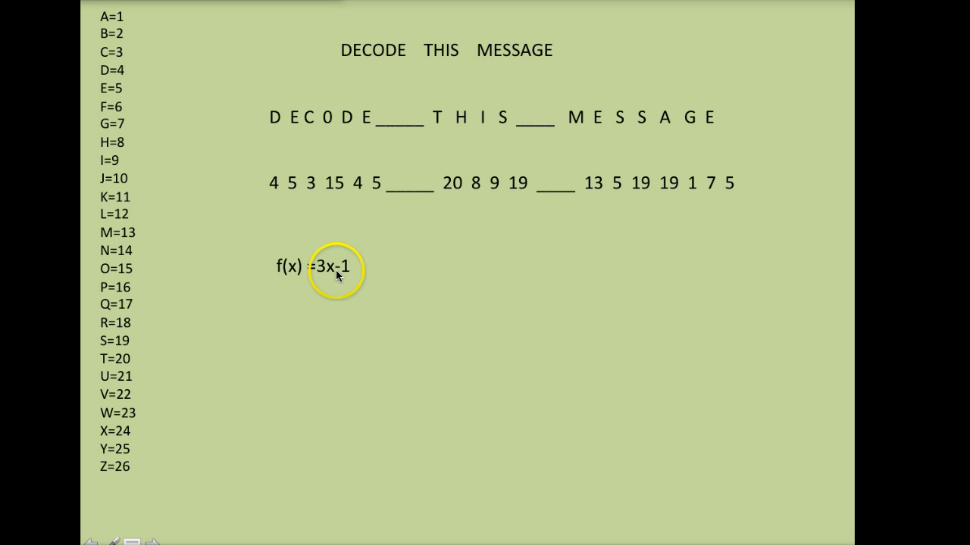
mouse_move(336, 274)
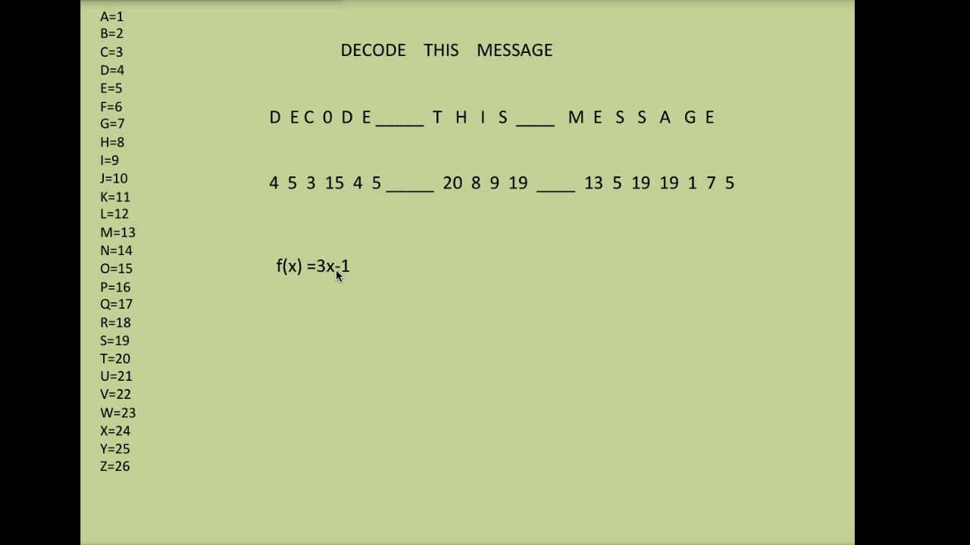
click(274, 184)
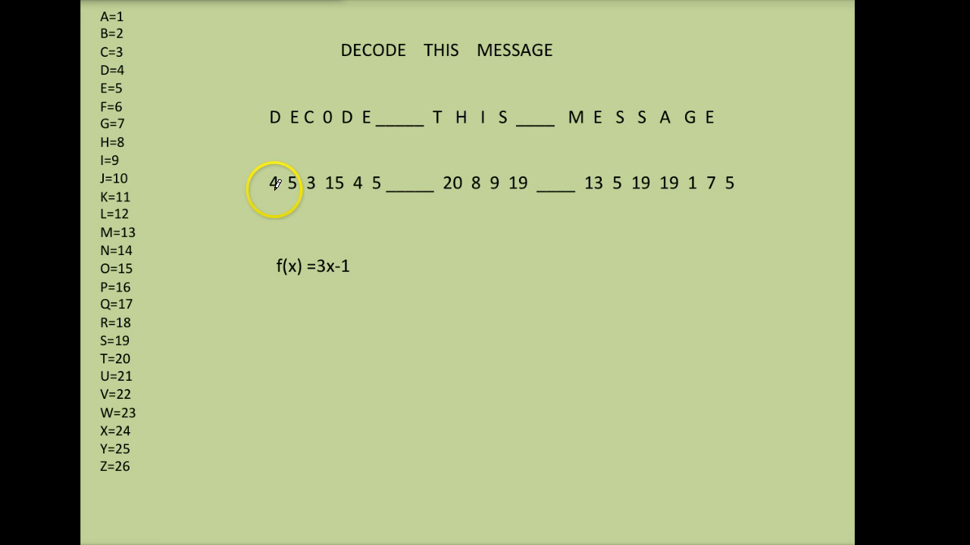
mouse_move(310, 280)
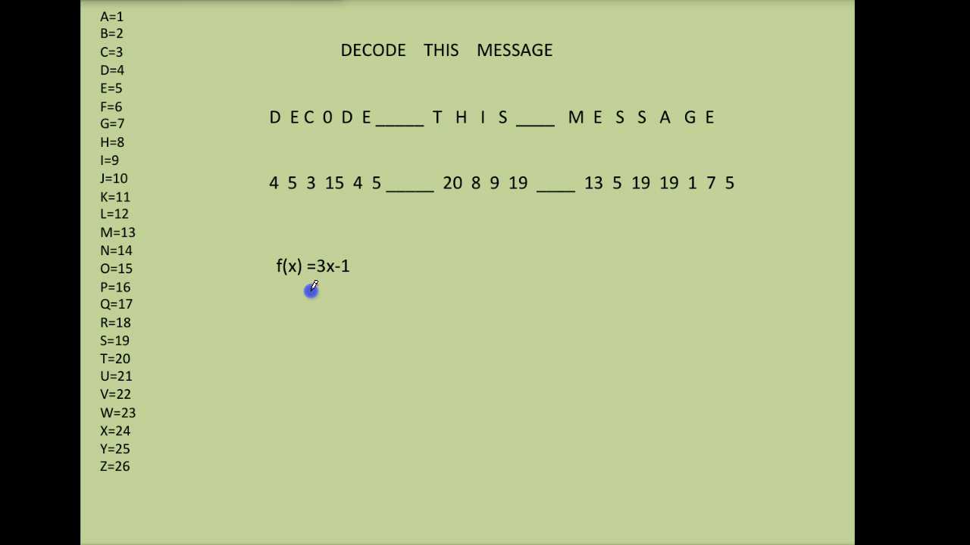
Handwrite the calculation 3(4)-1=11 under the function and start the coded list below
drag(311, 288, 324, 306)
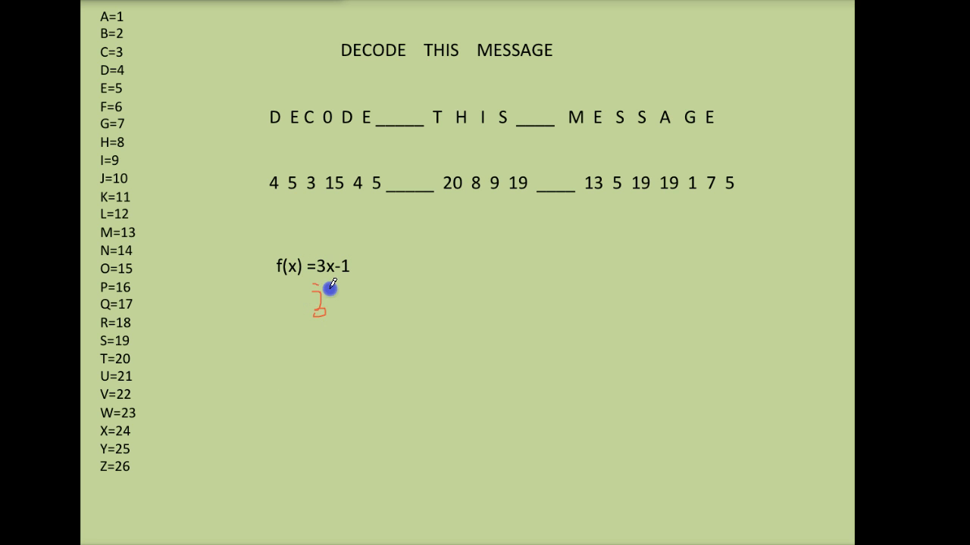
drag(333, 287, 345, 303)
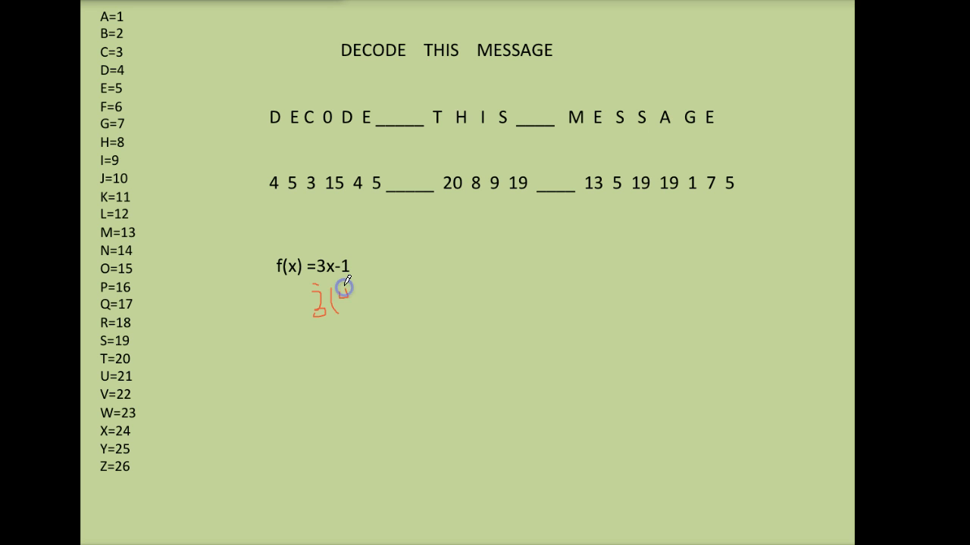
drag(336, 295, 349, 303)
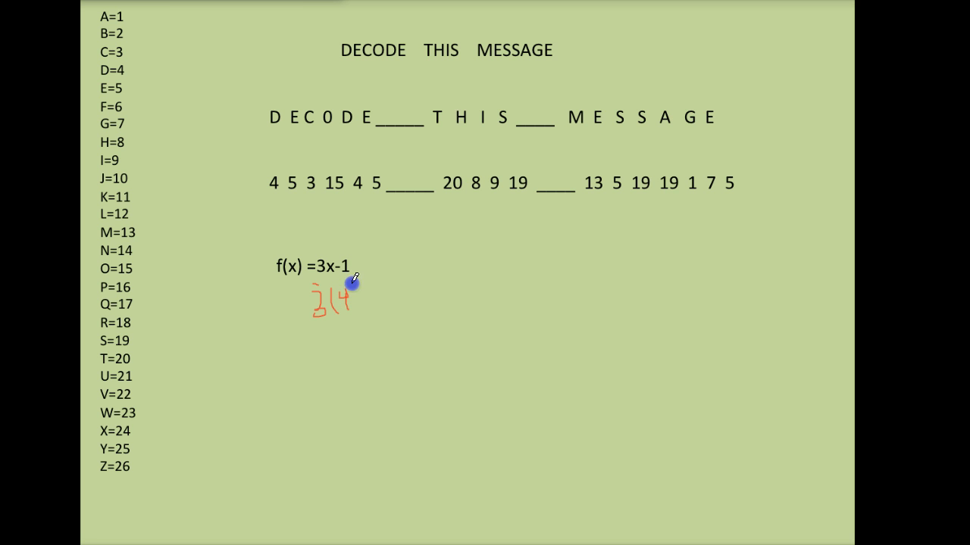
drag(350, 288, 371, 303)
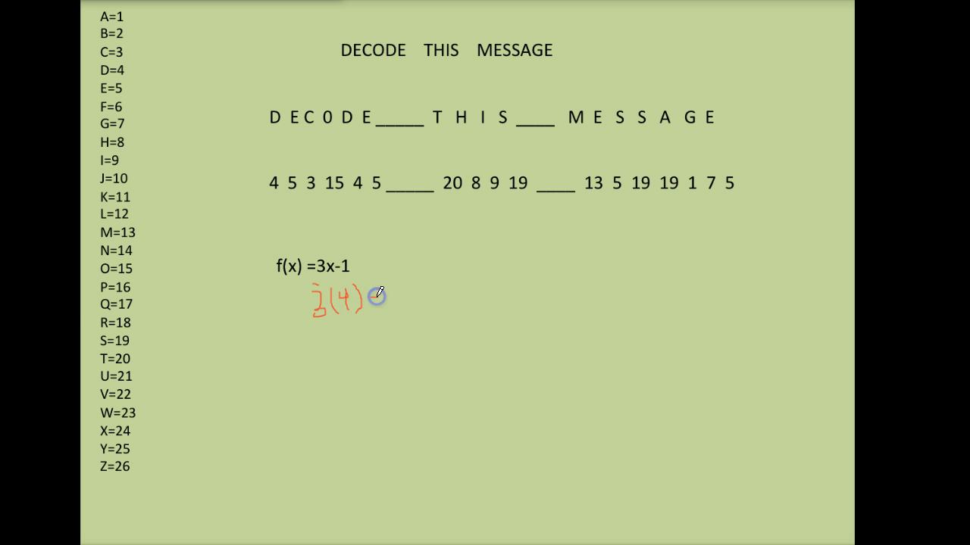
drag(376, 297, 424, 297)
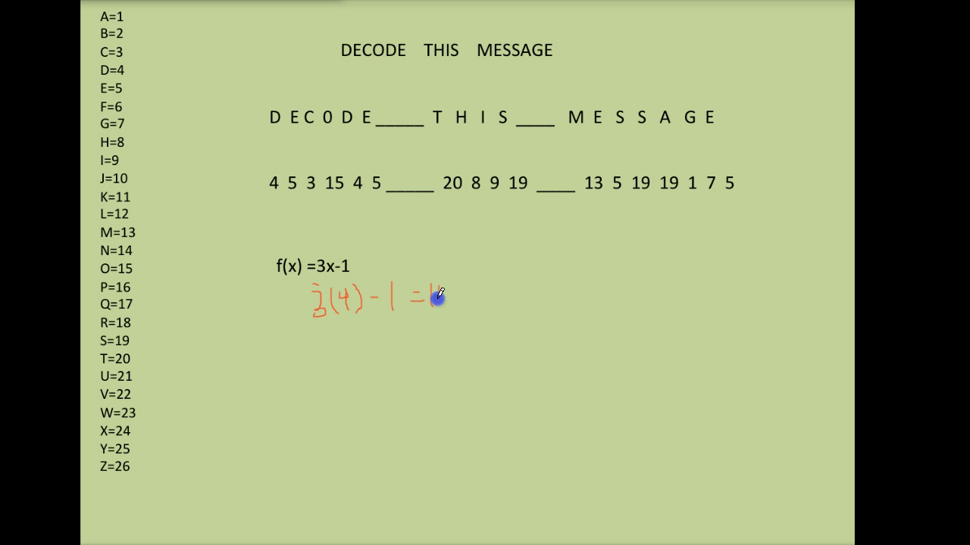
mouse_move(264, 357)
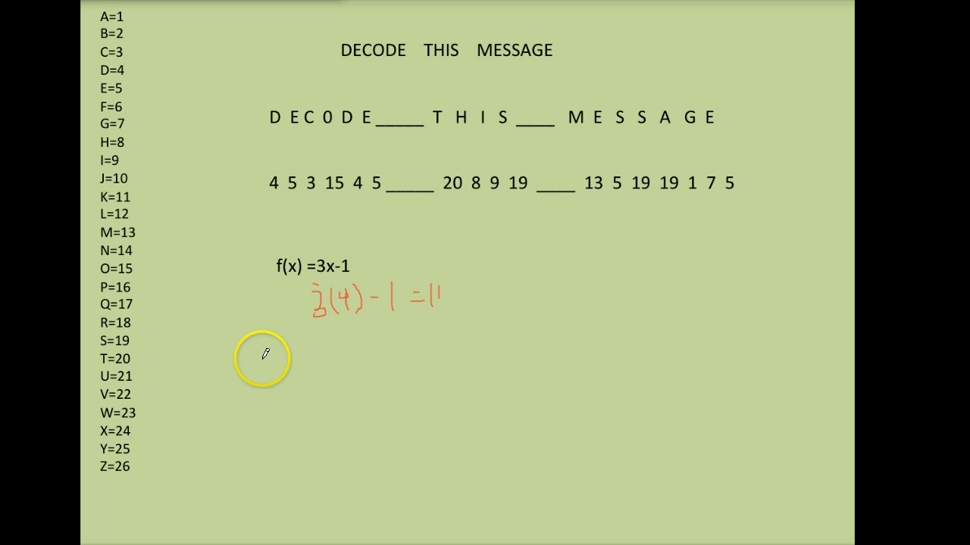
click(265, 360)
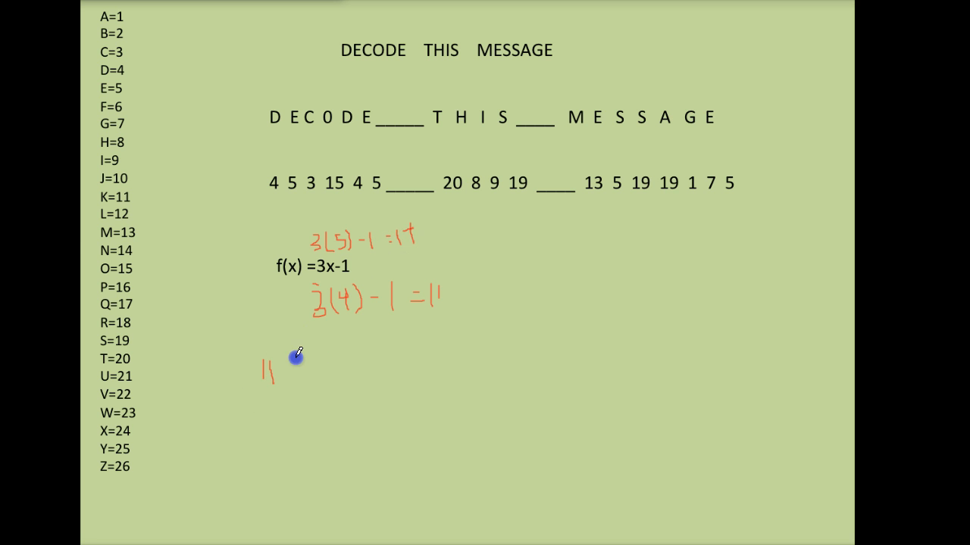
Handwrite the coded results 11 14 8 44 in a row beneath the worked examples
drag(288, 368, 424, 340)
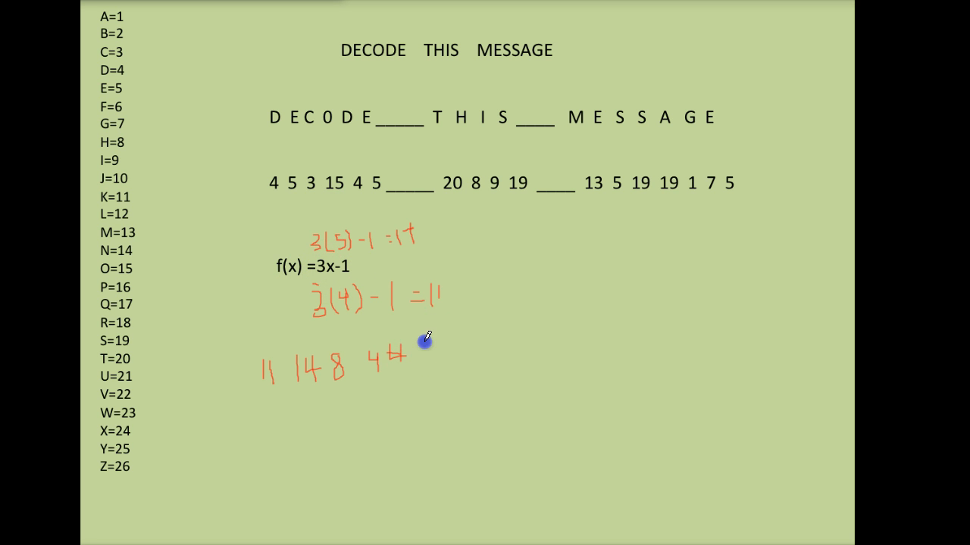
drag(427, 341, 426, 368)
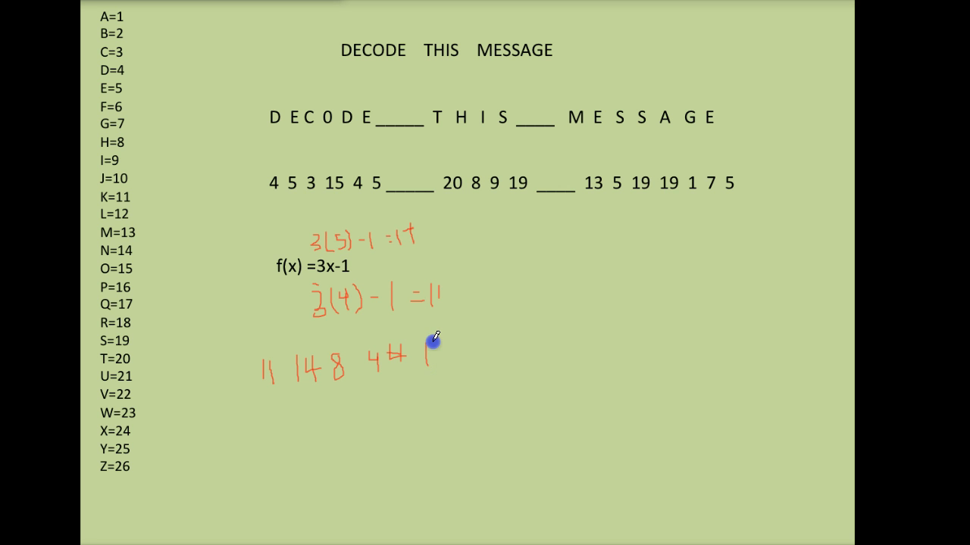
drag(432, 351, 473, 356)
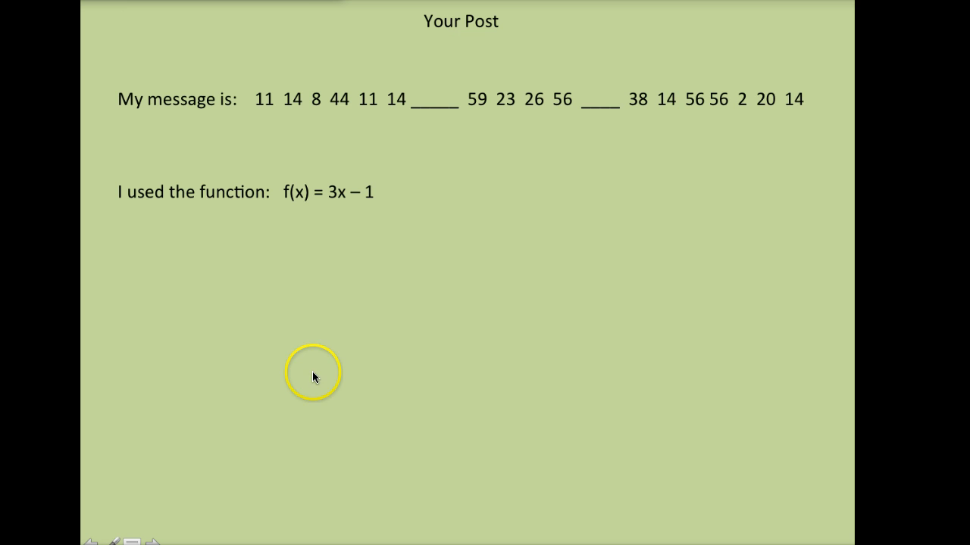
mouse_move(280, 109)
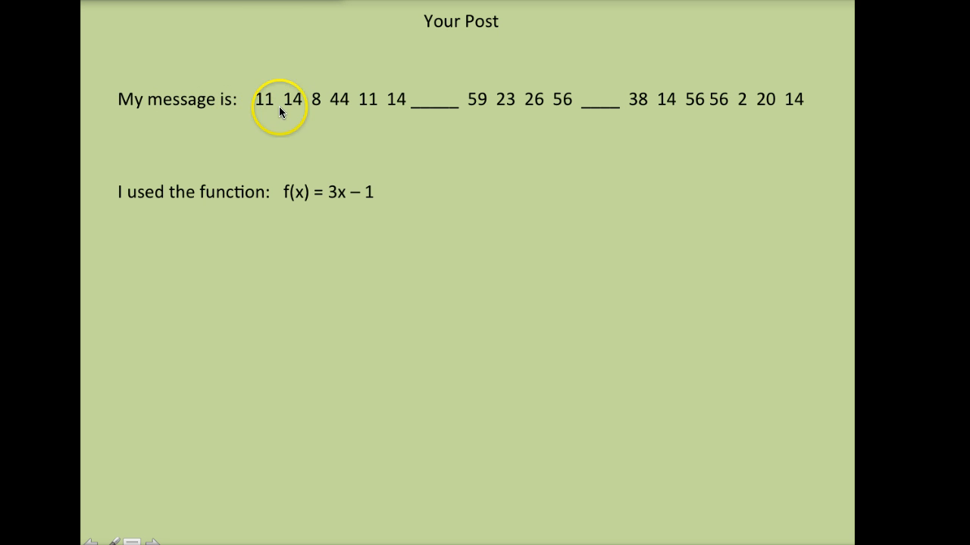
mouse_move(276, 205)
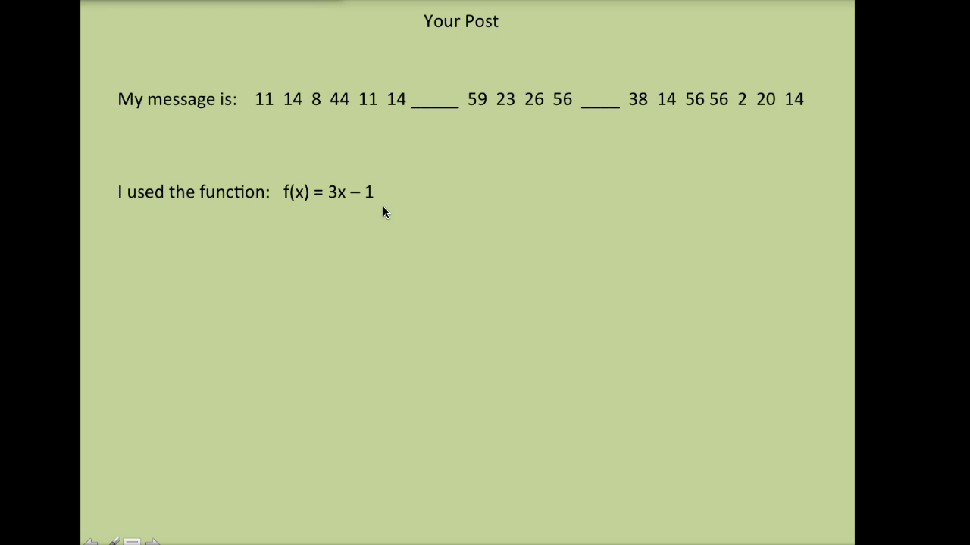
Choose a navigation option from the slideshow menu, keeping the Your Post slide on screen
right_click(384, 212)
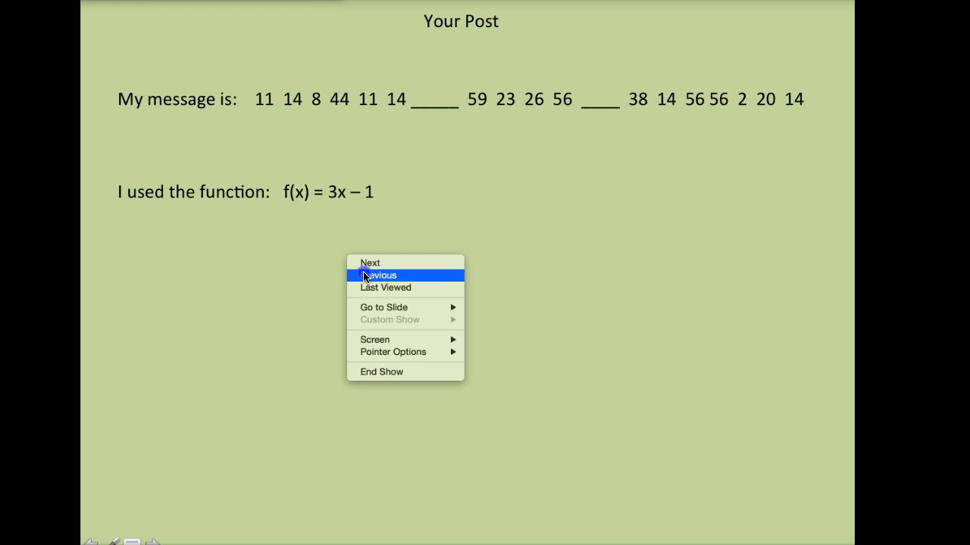
click(380, 276)
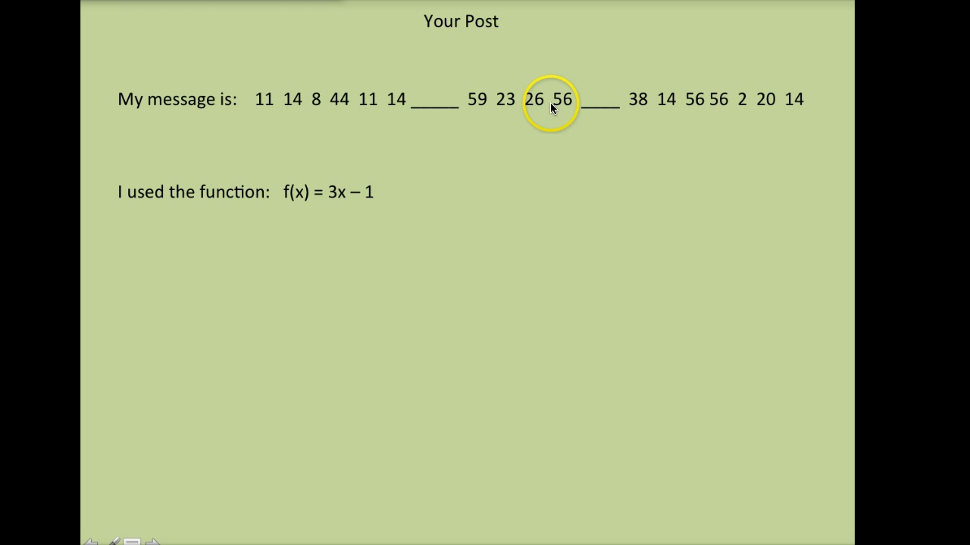
mouse_move(373, 212)
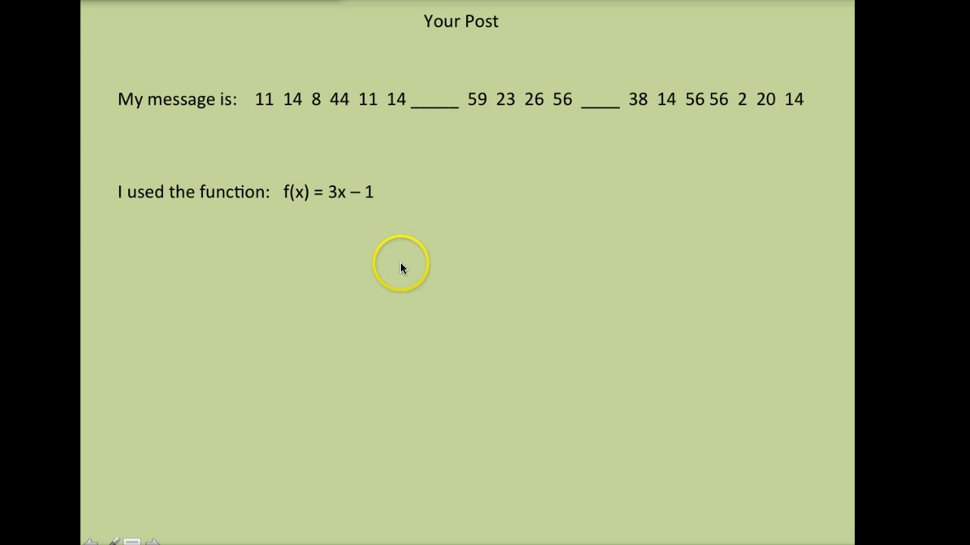
mouse_move(394, 281)
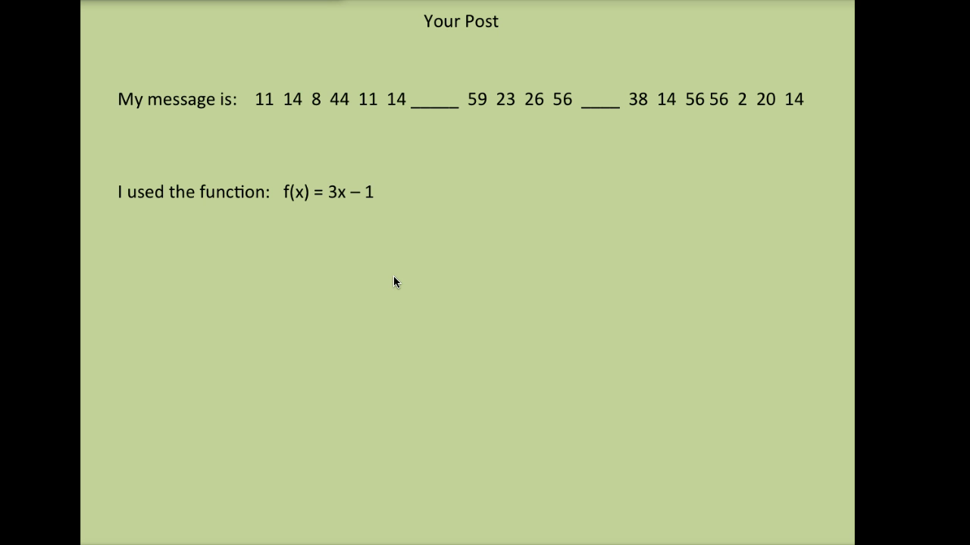
click(401, 244)
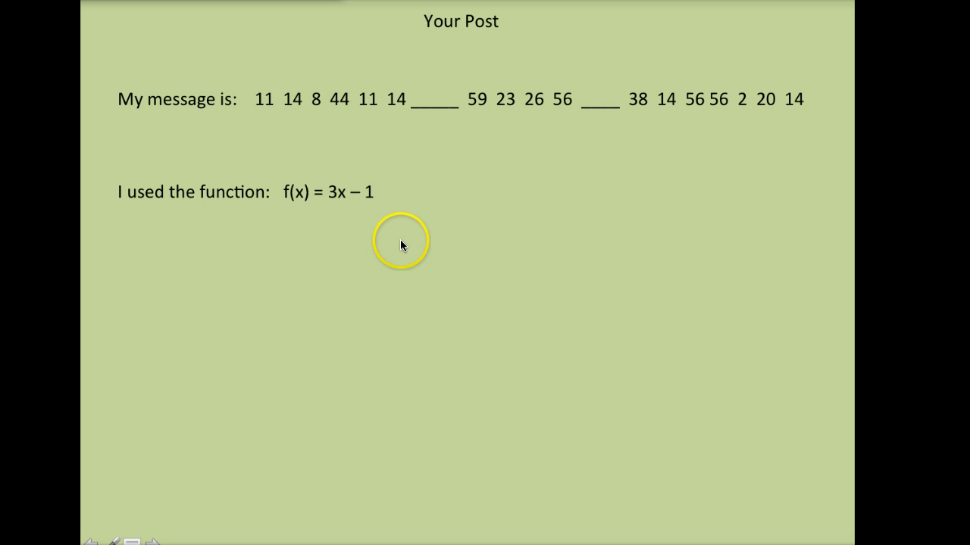
mouse_move(379, 286)
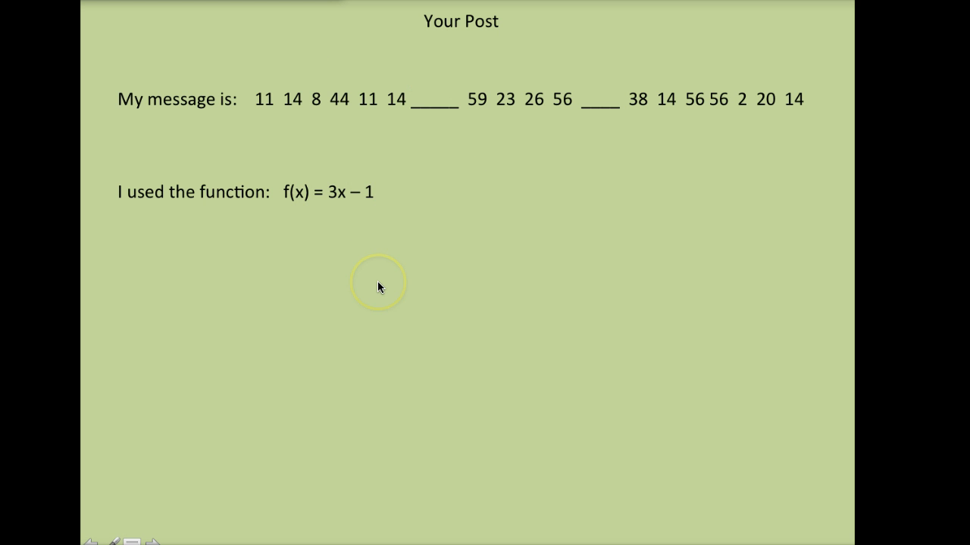
mouse_move(133, 43)
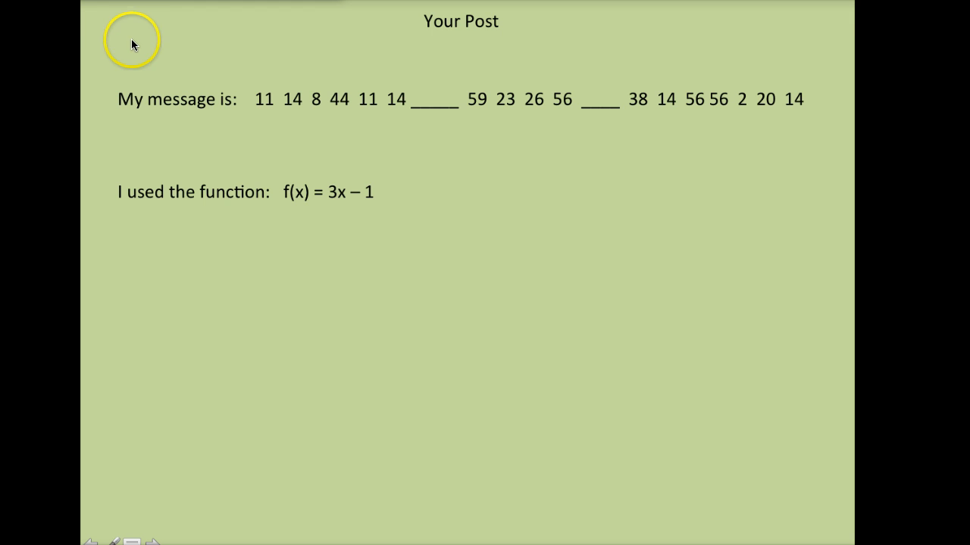